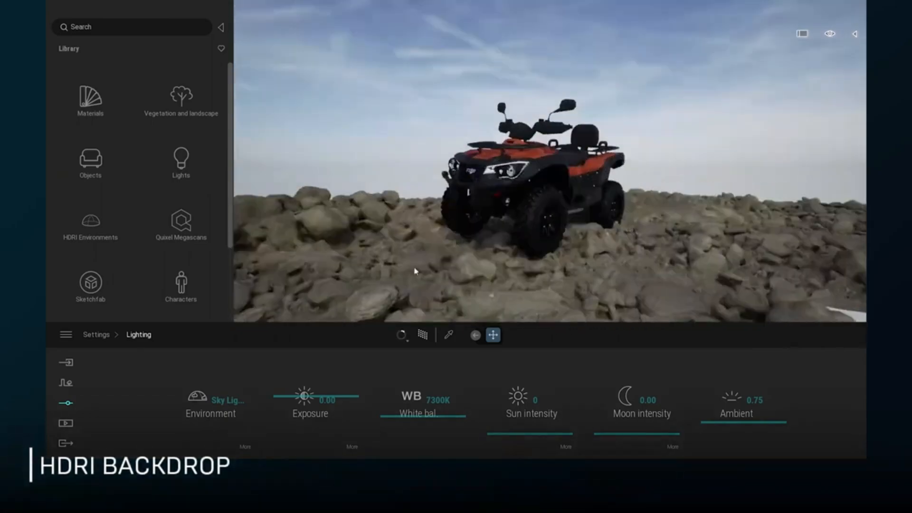
Close the Twinmotion ATV HDRI backdrop preview to reveal the desktop.
{"action": "left_click", "coordinate": [211, 404]}
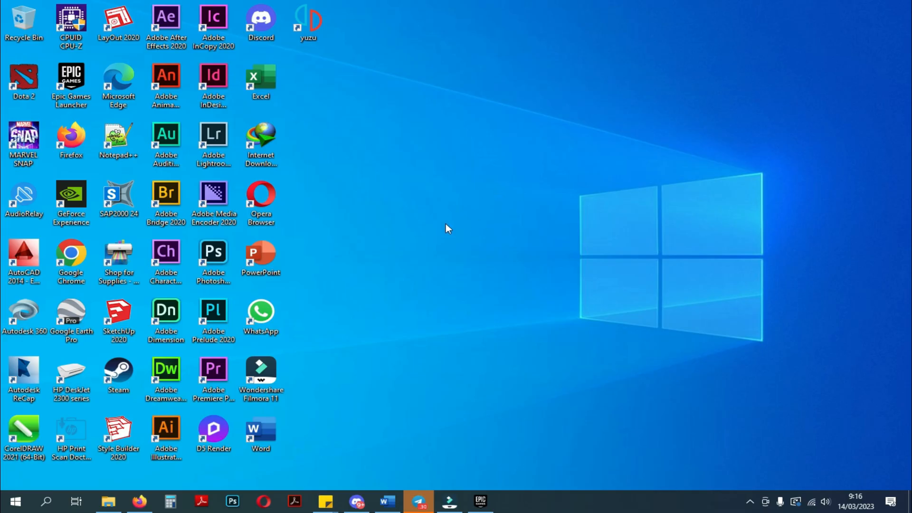
Open 'exterior house (SU 2017).skp' from the 2915 Exterior House Scene folder in SketchUp.
{"action": "left_click", "coordinate": [106, 501]}
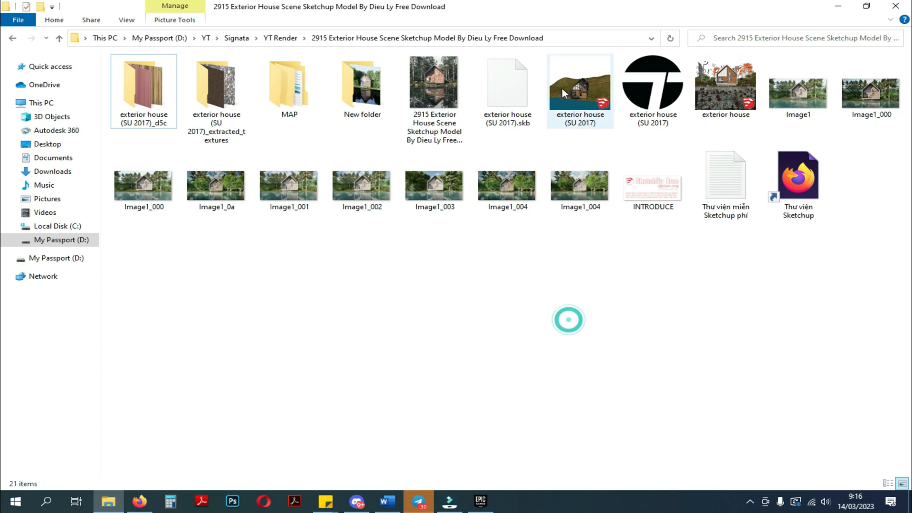
{"action": "left_click", "coordinate": [579, 87]}
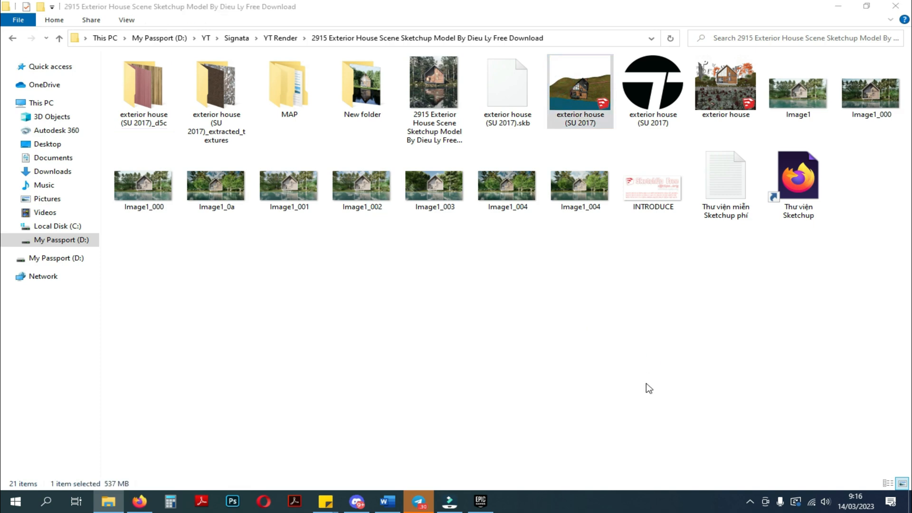
{"action": "double_click", "coordinate": [578, 86]}
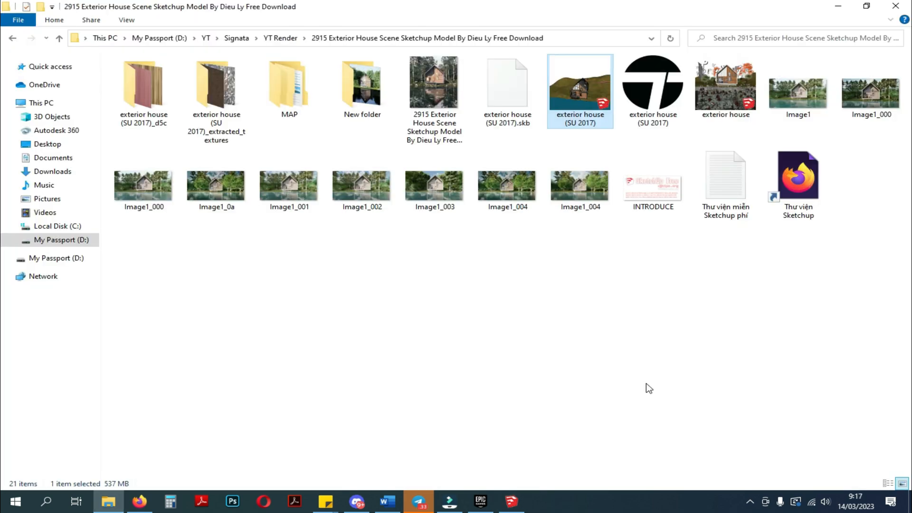
{"action": "double_click", "coordinate": [580, 86]}
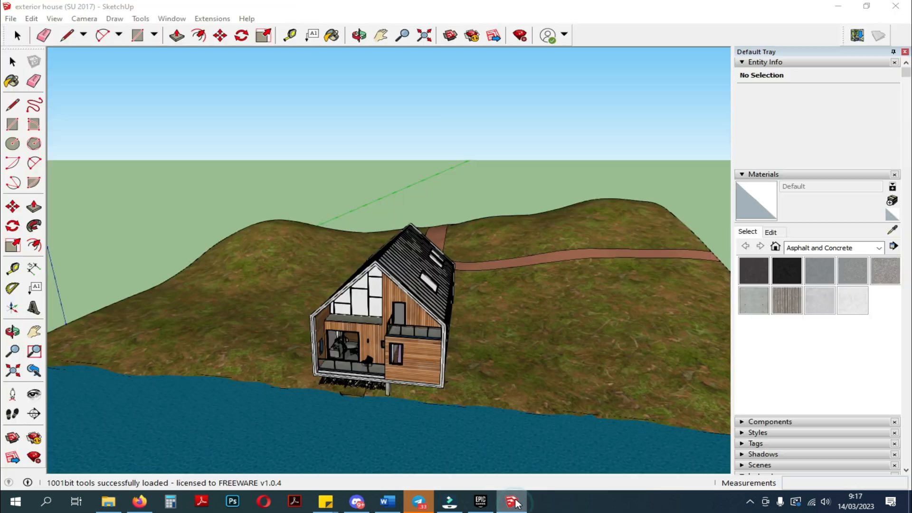
Switch from SketchUp to Twinmotion via the taskbar.
{"action": "left_click", "coordinate": [513, 502]}
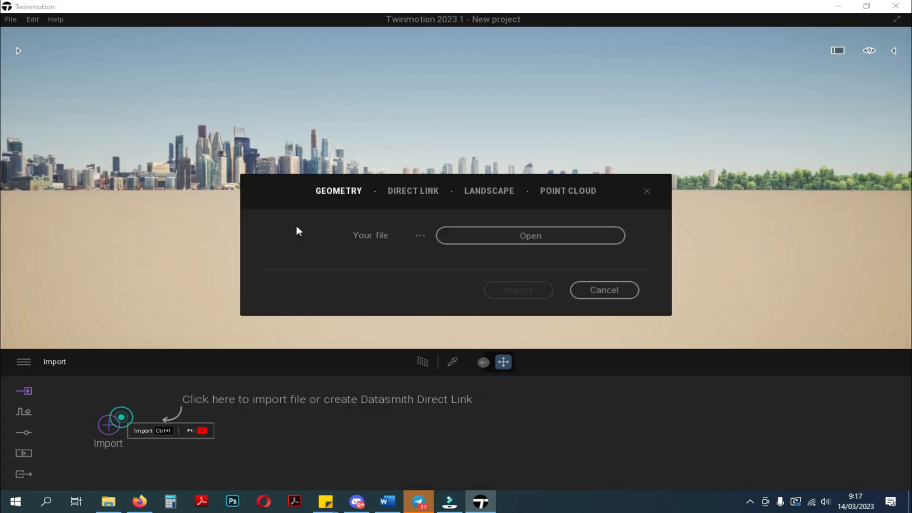
Import 'exterior house (SU 2017).skp', keeping Collapse by material.
{"action": "left_click", "coordinate": [530, 235]}
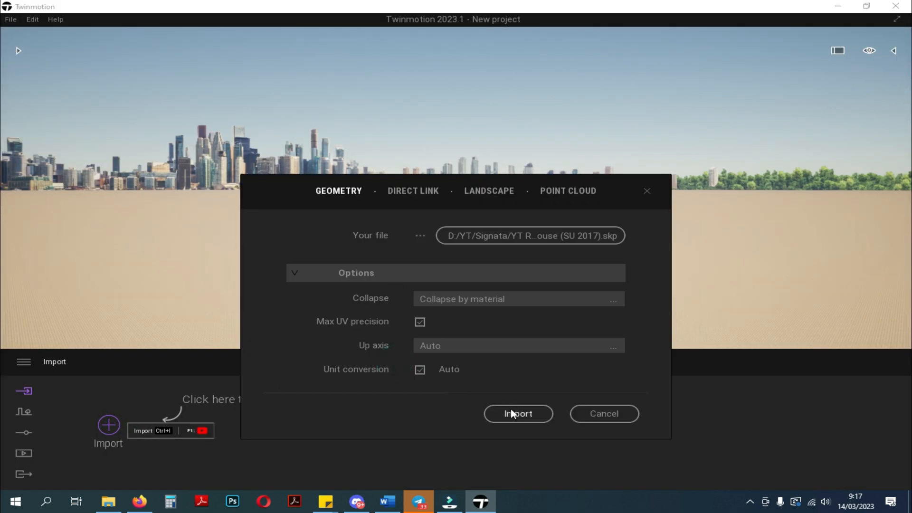
{"action": "left_click", "coordinate": [518, 414]}
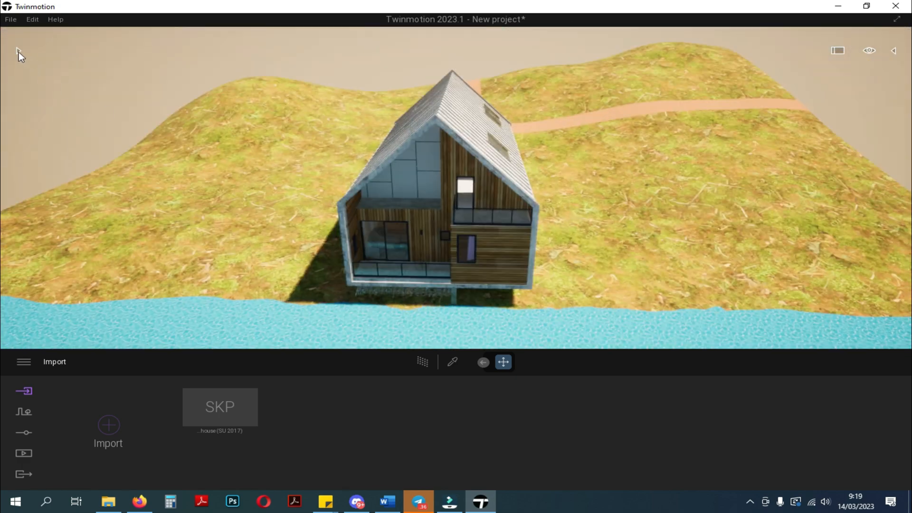
Apply grass to the terrain and dark cladding to the walls, then show the Context tools.
{"action": "left_click", "coordinate": [894, 50]}
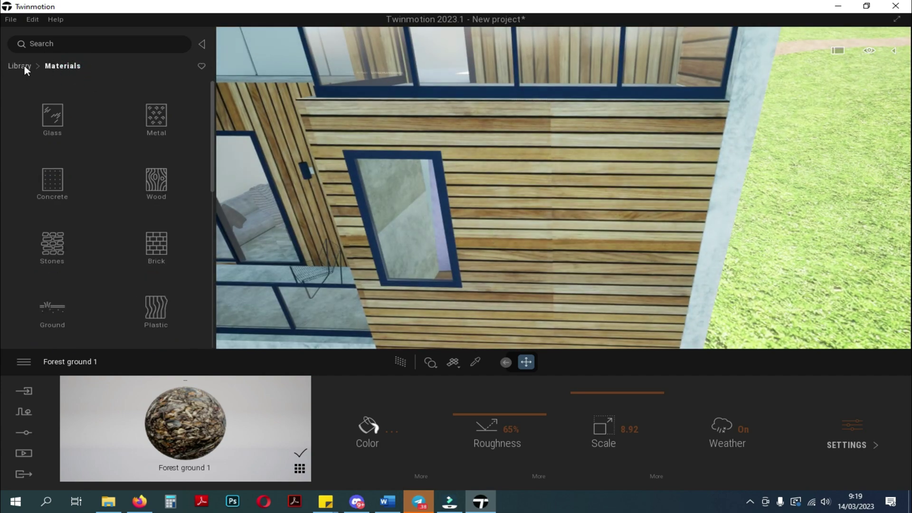
{"action": "left_click", "coordinate": [18, 66]}
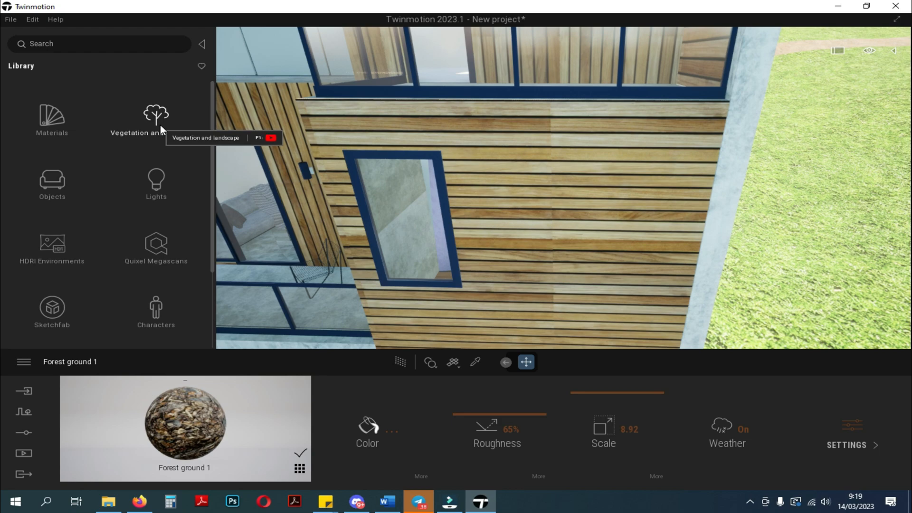
{"action": "left_click", "coordinate": [51, 120]}
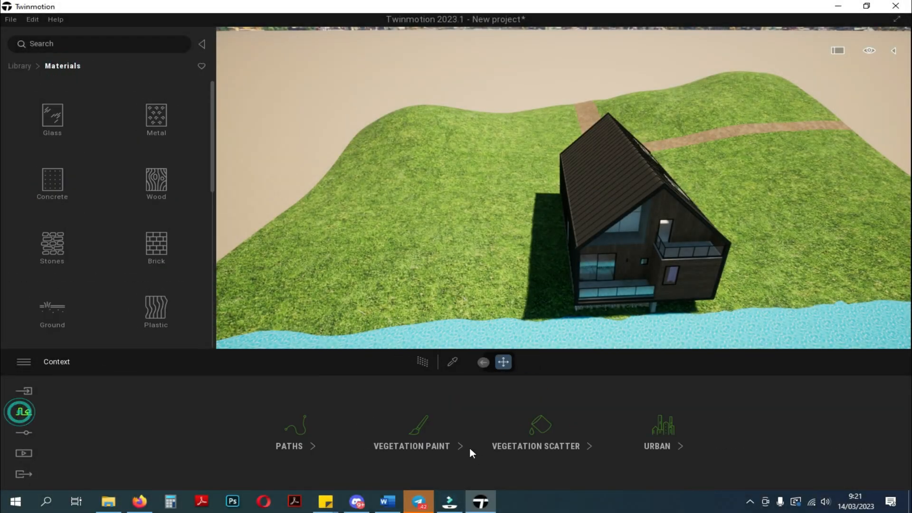
Scatter TallGrass01 and place tree stumps and fallen trees on the slope.
{"action": "left_click", "coordinate": [536, 446]}
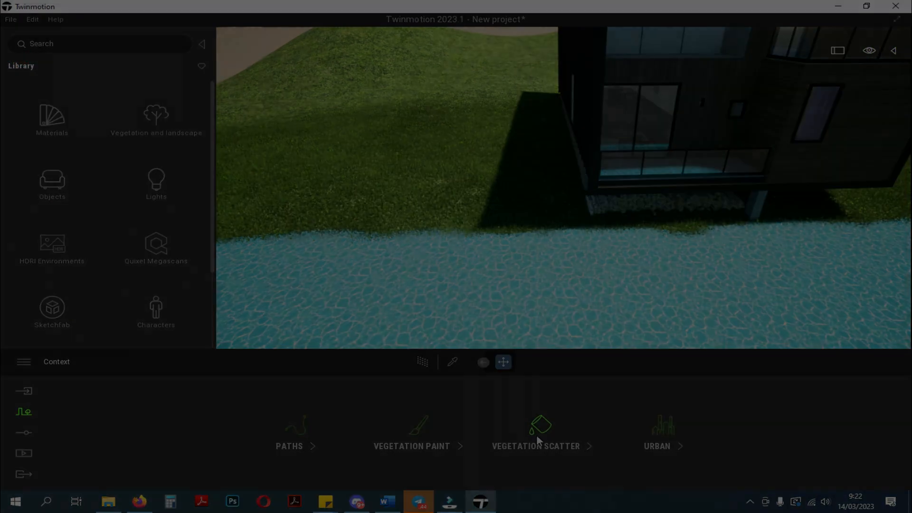
{"action": "left_click", "coordinate": [539, 426]}
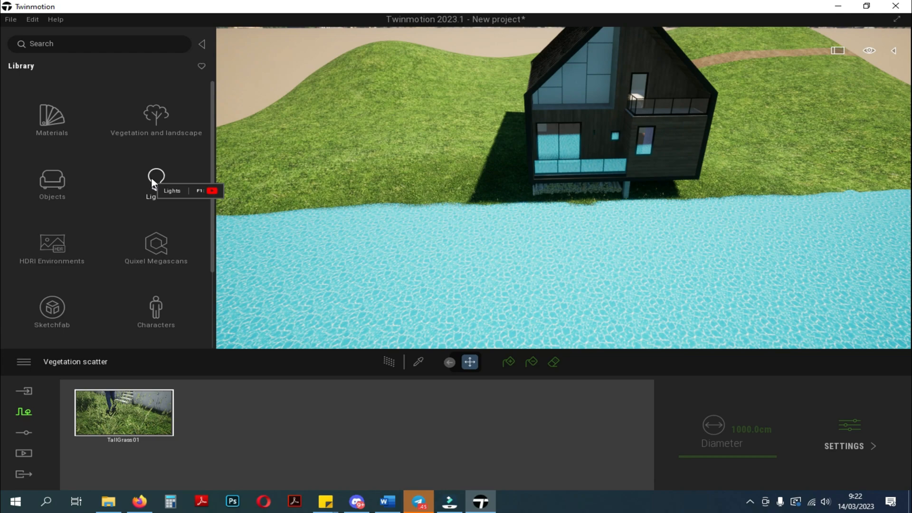
{"action": "left_click", "coordinate": [155, 119]}
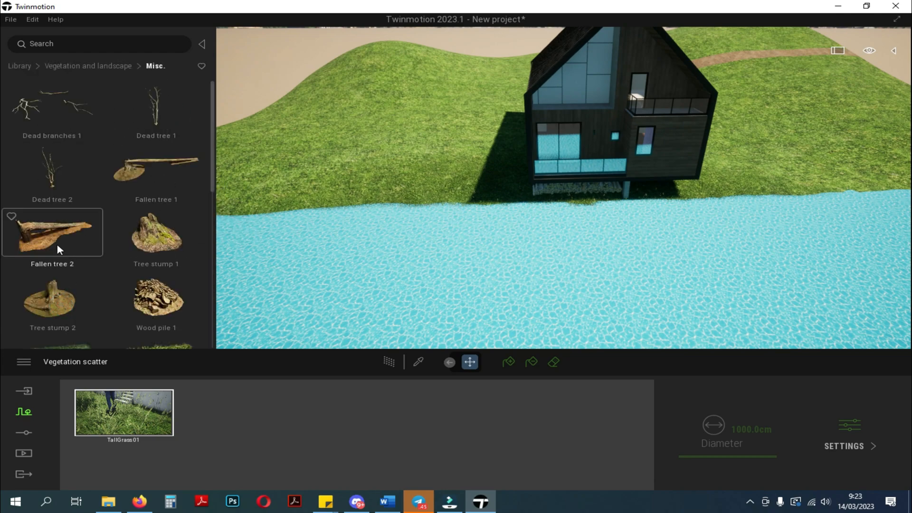
{"action": "left_click", "coordinate": [156, 232]}
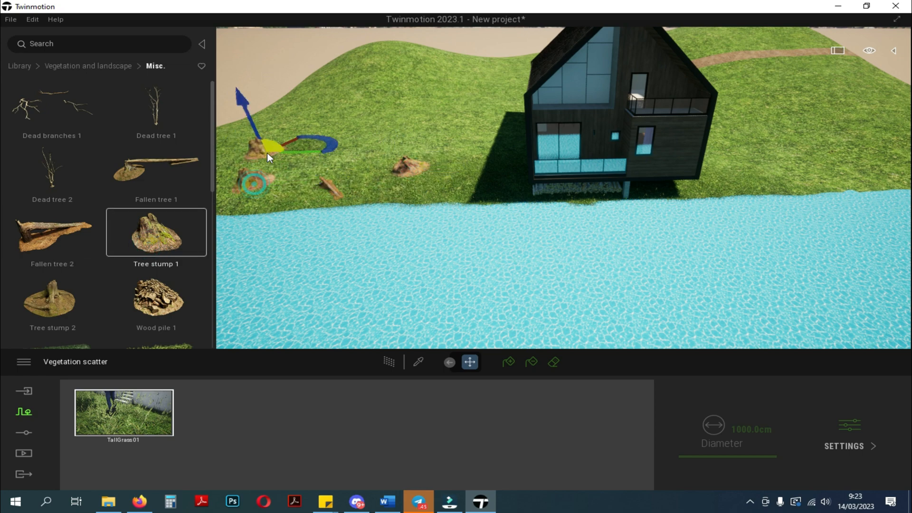
{"action": "left_click", "coordinate": [52, 299]}
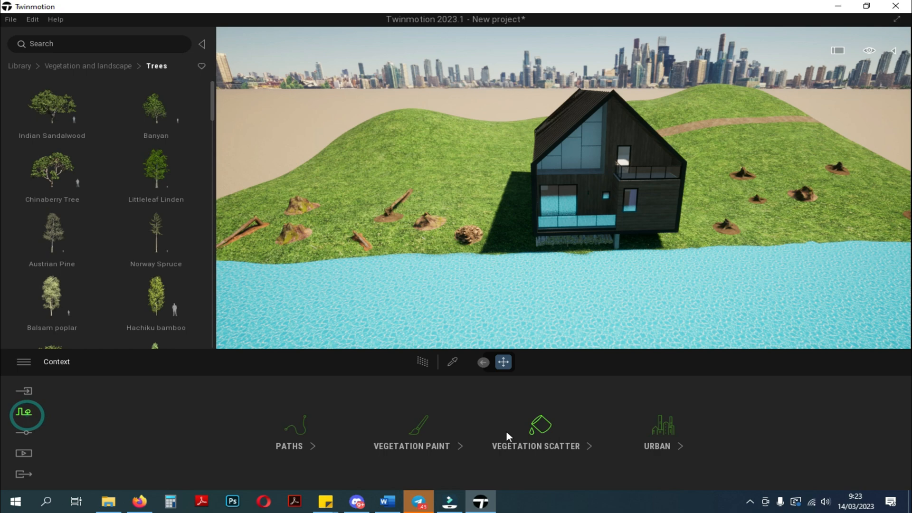
Paint Indian Sandalwood and other tree species onto the terrain around the house.
{"action": "left_click", "coordinate": [412, 430]}
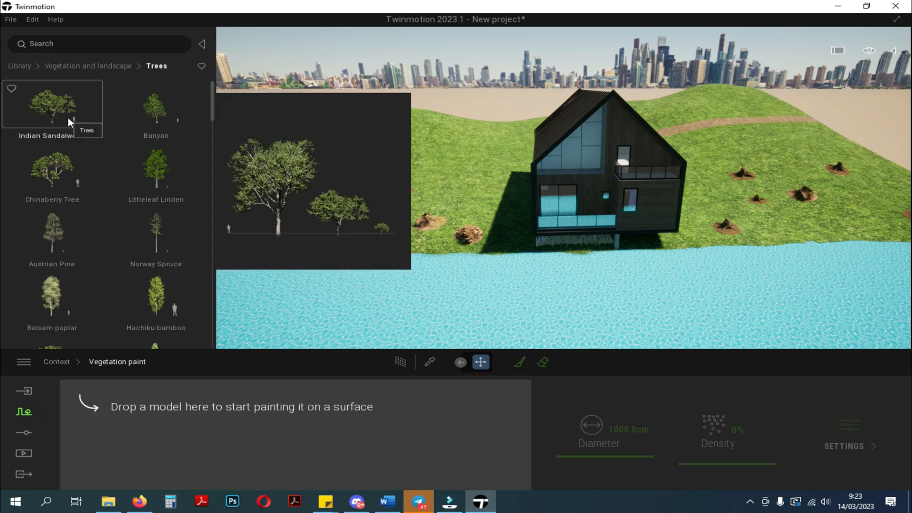
{"action": "left_click_drag", "start_coordinate": [52, 108], "coordinate": [123, 413]}
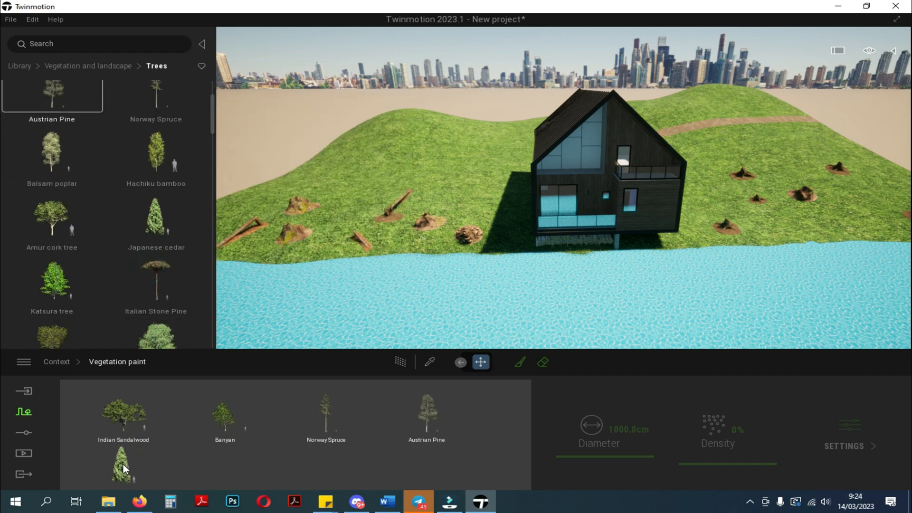
{"action": "left_click", "coordinate": [519, 363]}
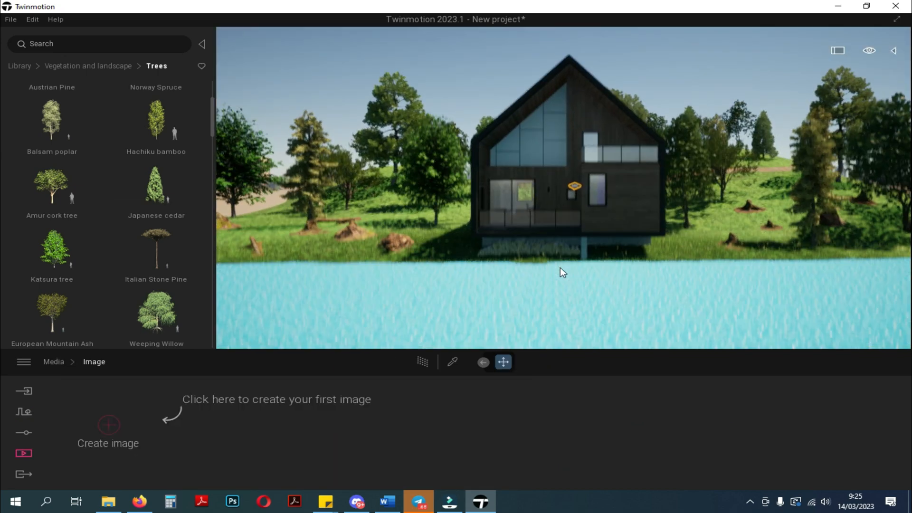
Create a square 2160×2160 image shot and select the lake water for a new material.
{"action": "left_click", "coordinate": [108, 425]}
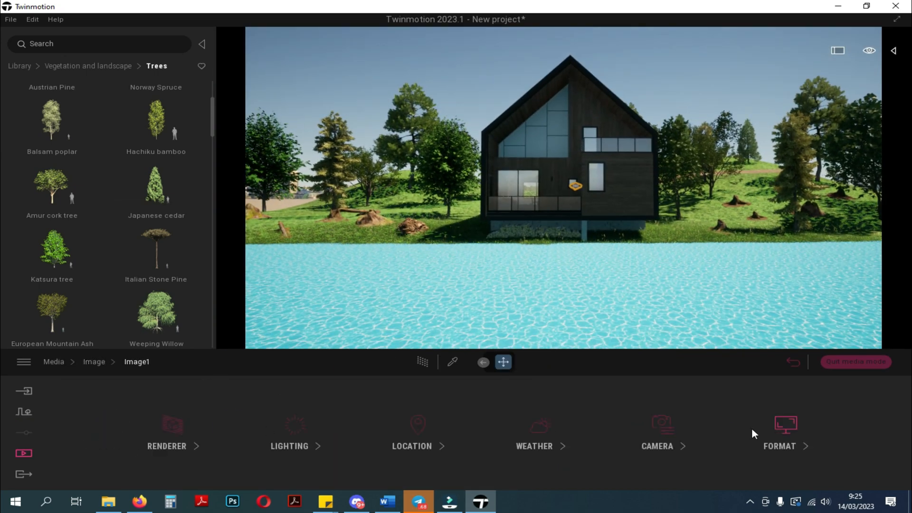
{"action": "left_click", "coordinate": [785, 429]}
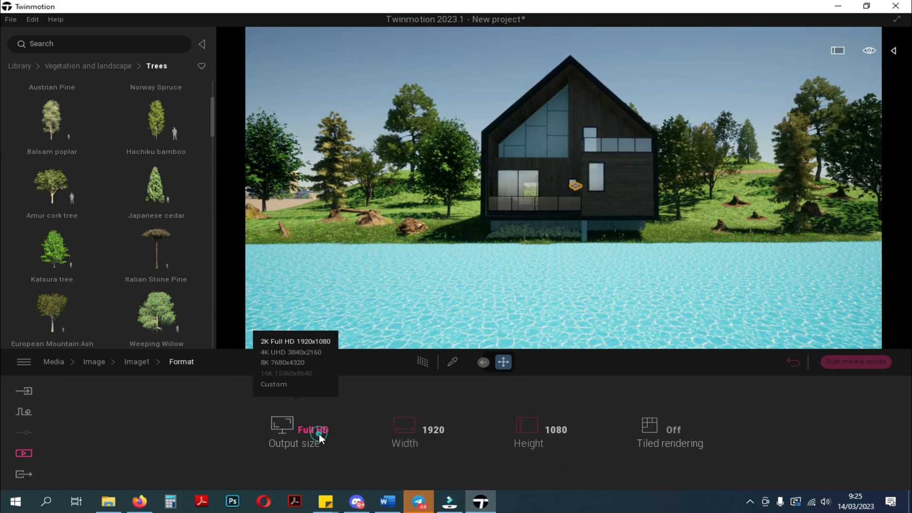
{"action": "left_click", "coordinate": [291, 352]}
{"action": "type", "text": "2160"}
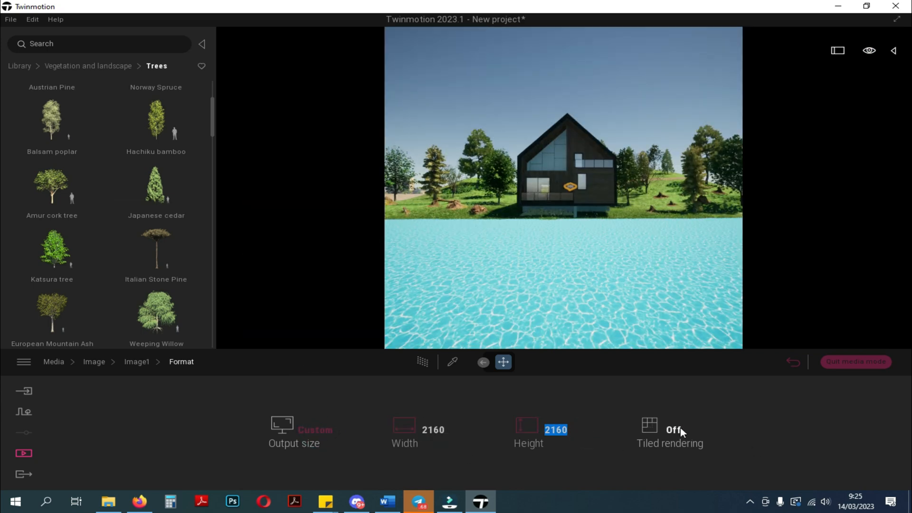
{"action": "left_click", "coordinate": [672, 430]}
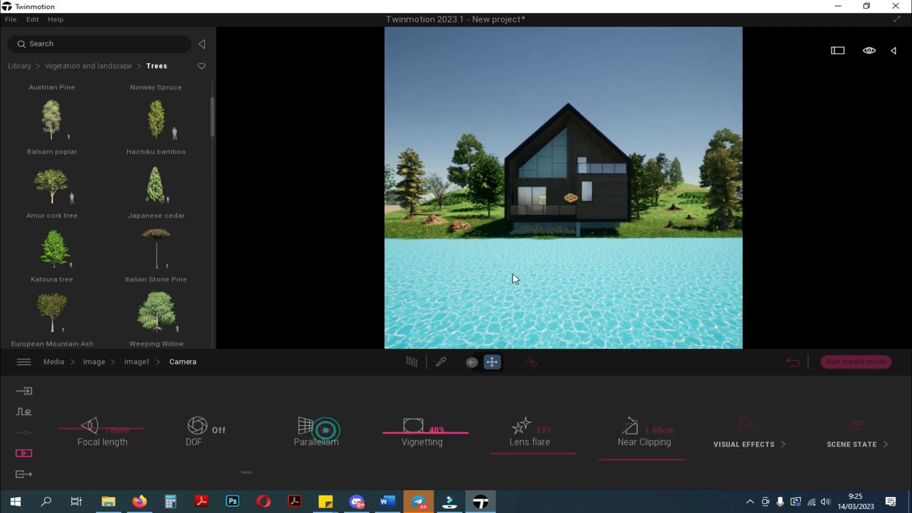
{"action": "left_click", "coordinate": [89, 67]}
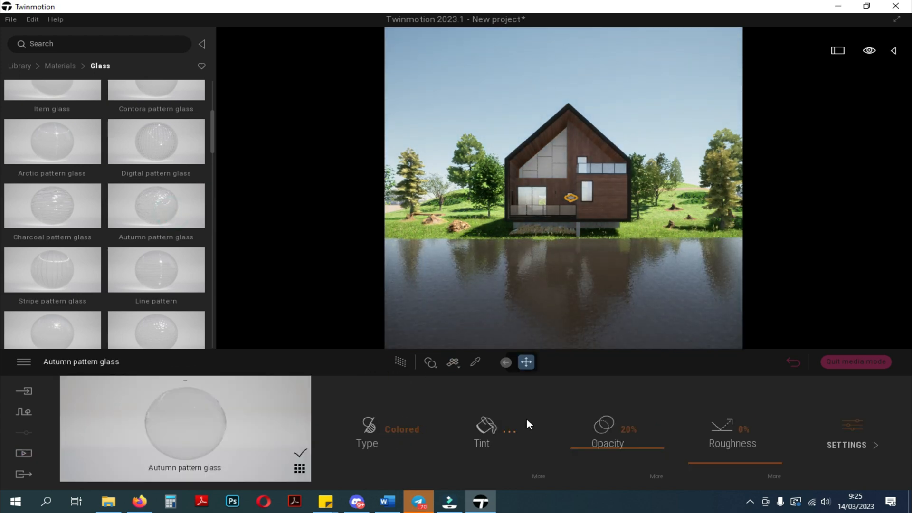
Apply the Autumn pattern glass material to the windows.
{"action": "left_click", "coordinate": [486, 426]}
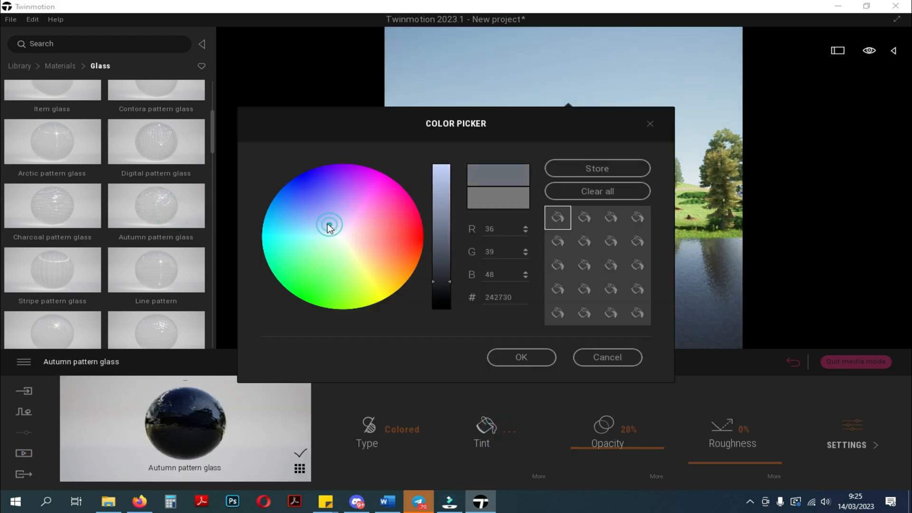
{"action": "left_click", "coordinate": [522, 358]}
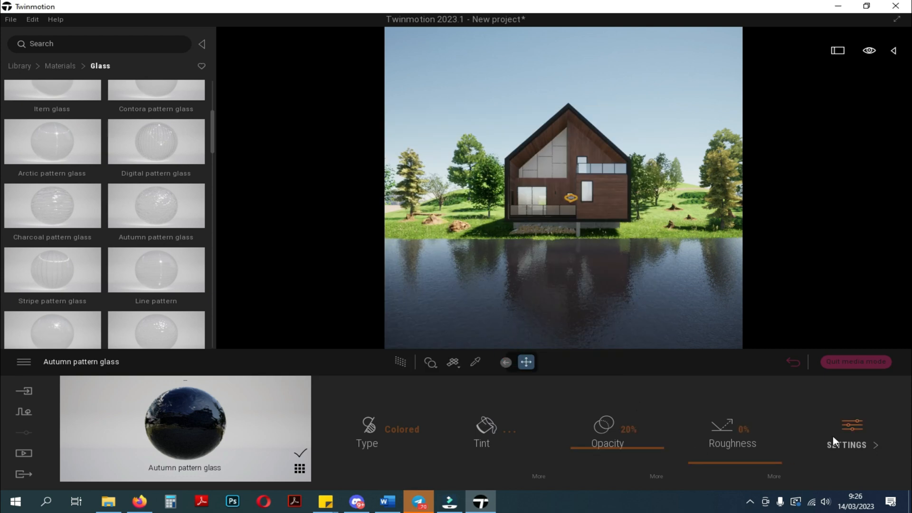
{"action": "left_click", "coordinate": [847, 445]}
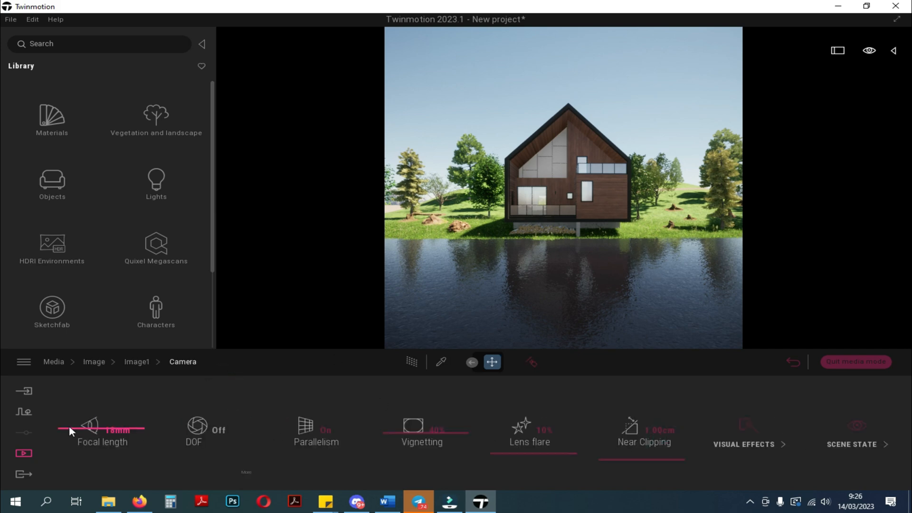
Set Image1's focal length to 22mm and browse the Trees collection.
{"action": "left_click_drag", "start_coordinate": [70, 430], "coordinate": [116, 430]}
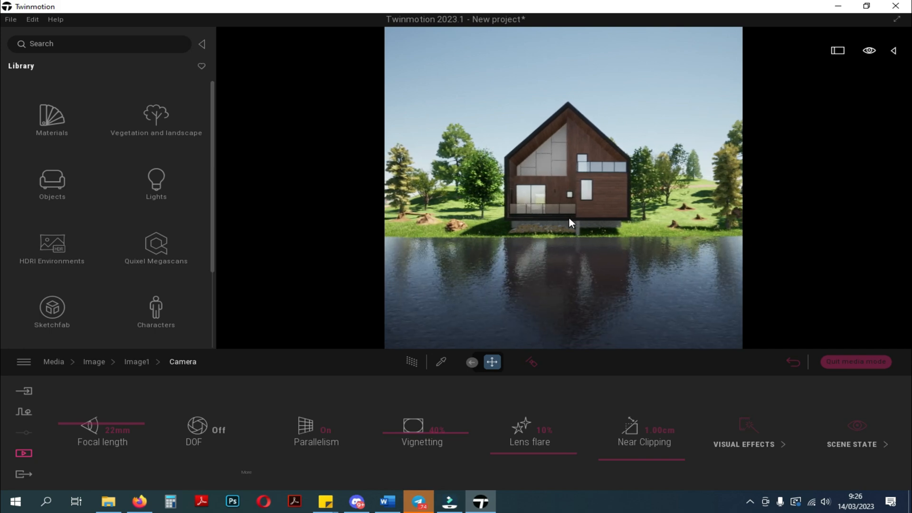
{"action": "left_click", "coordinate": [94, 362]}
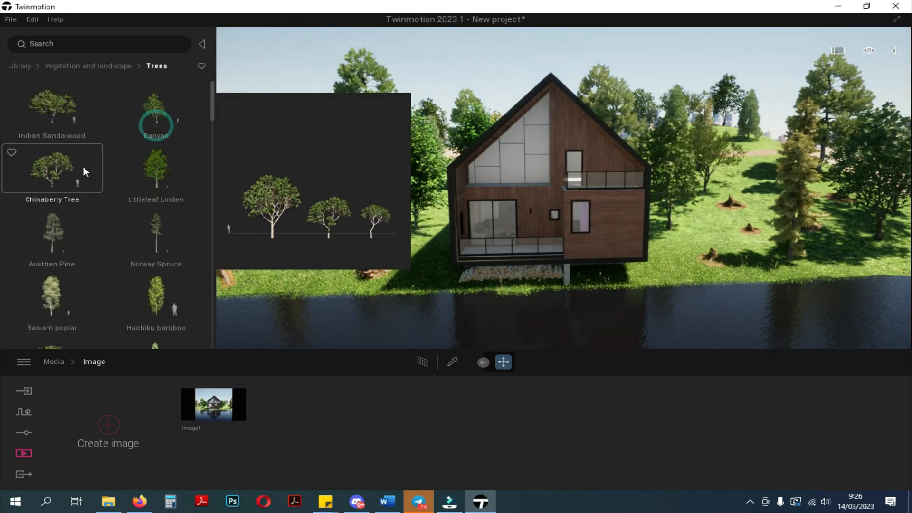
{"action": "scroll", "scroll_direction": "down", "scroll_amount": 3}
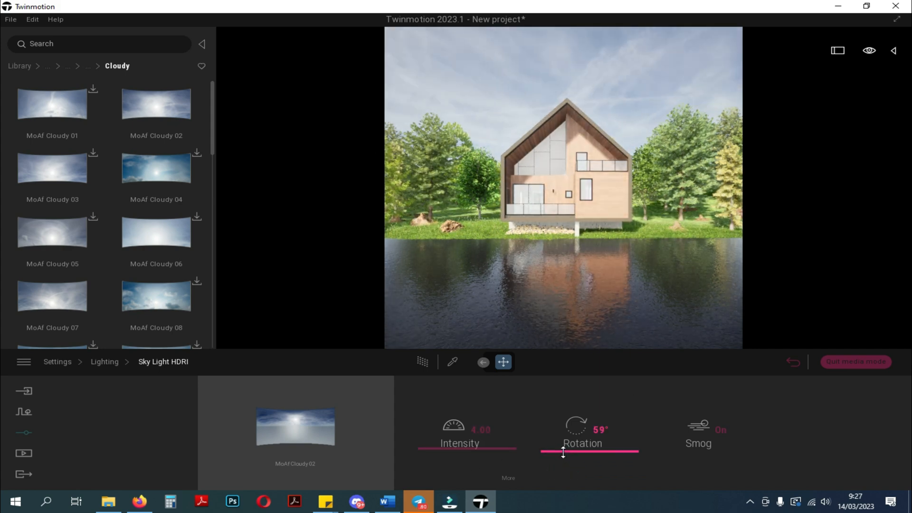
Rotate the MoAf Cloudy 02 HDRI sky around the house.
{"action": "left_click_drag", "start_coordinate": [563, 451], "coordinate": [567, 457]}
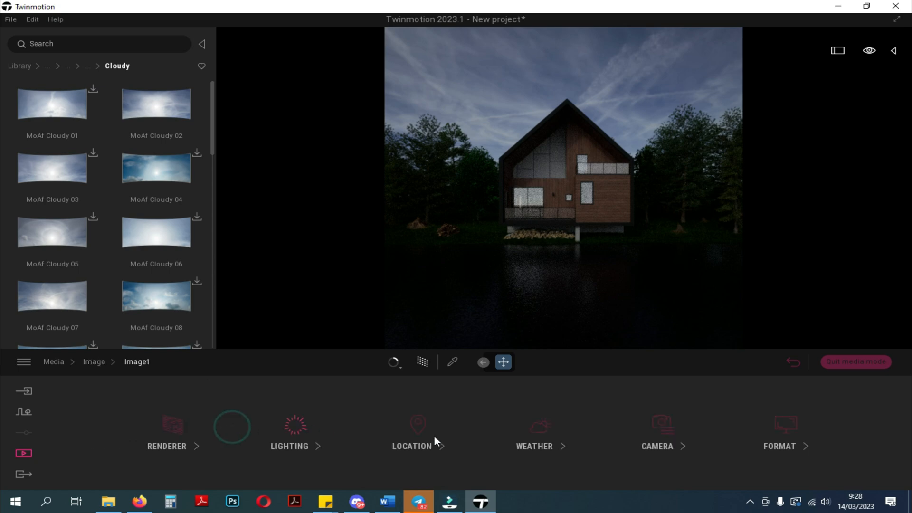
Raise Image1's Sky Light HDRI intensity to about 1.07.
{"action": "left_click", "coordinate": [290, 428]}
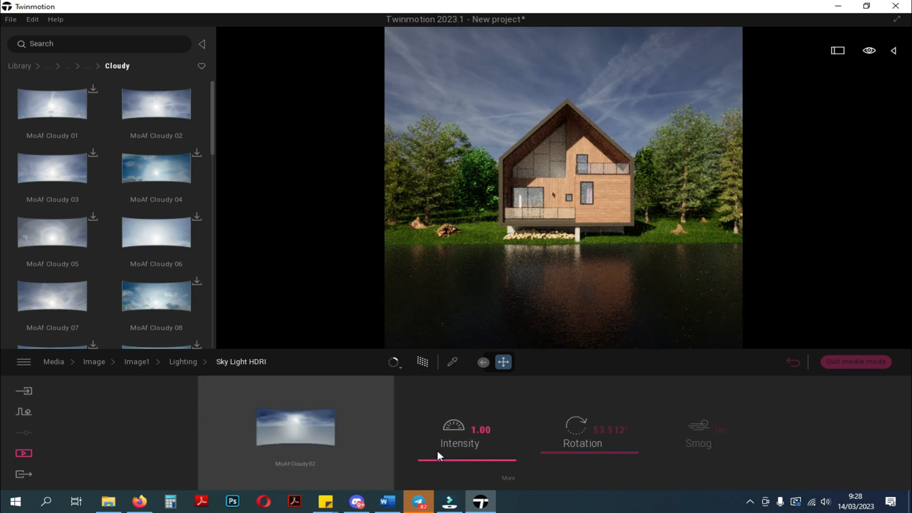
{"action": "left_click_drag", "start_coordinate": [418, 461], "coordinate": [436, 461]}
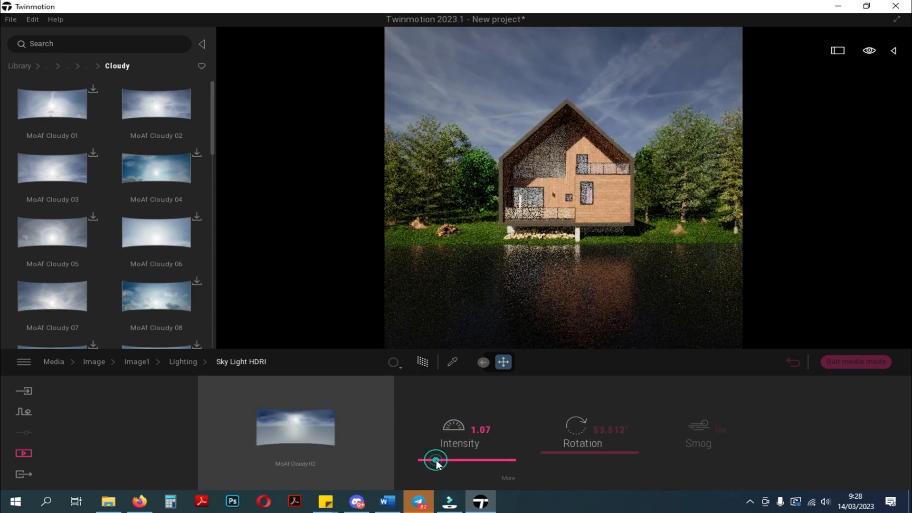
{"action": "left_click_drag", "start_coordinate": [436, 460], "coordinate": [422, 461]}
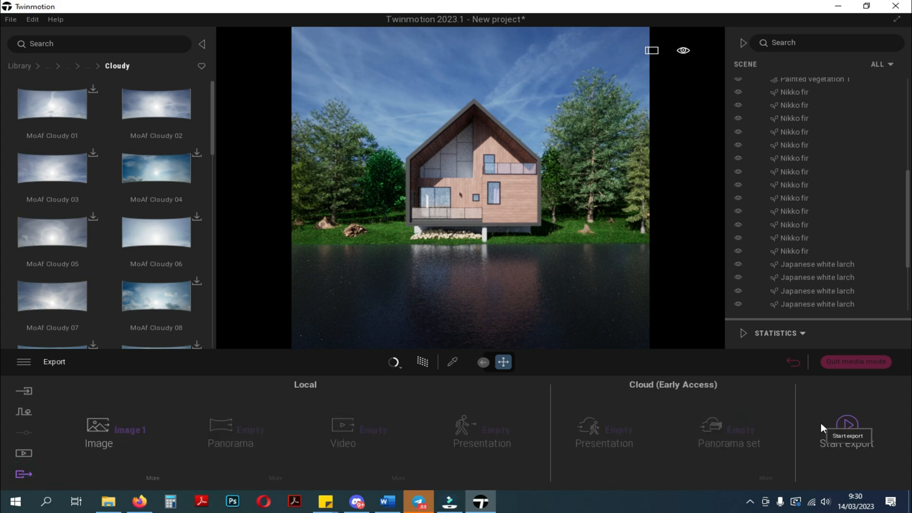
Save the Twinmotion project as 'exterior house' and export Image1 into the project folder.
{"action": "left_click", "coordinate": [18, 20]}
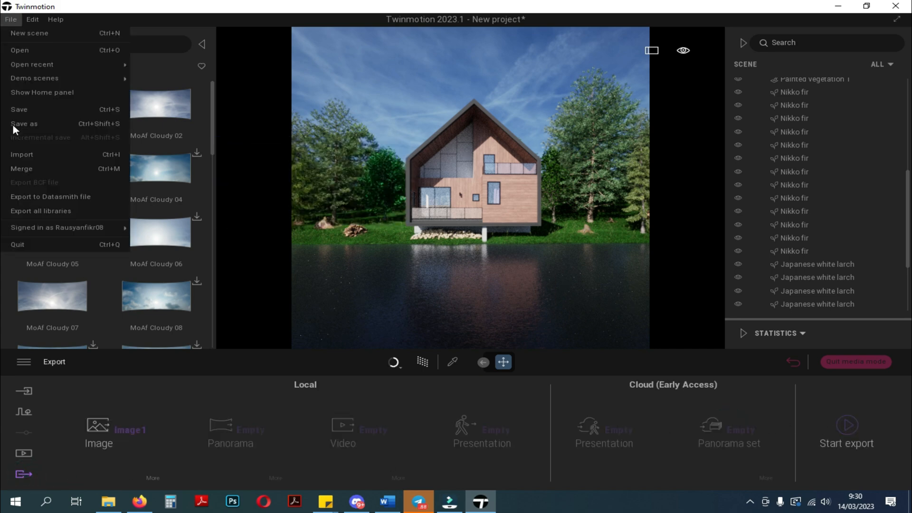
{"action": "left_click", "coordinate": [23, 124]}
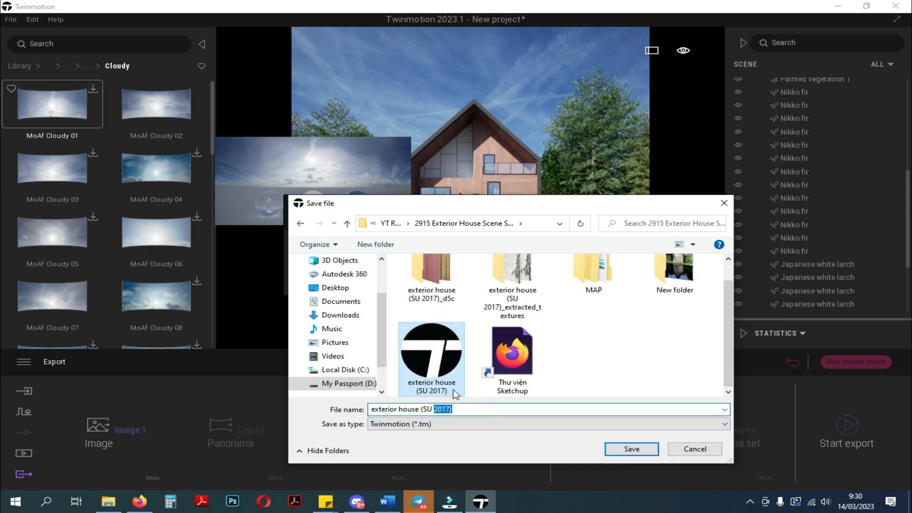
{"action": "left_click", "coordinate": [631, 449]}
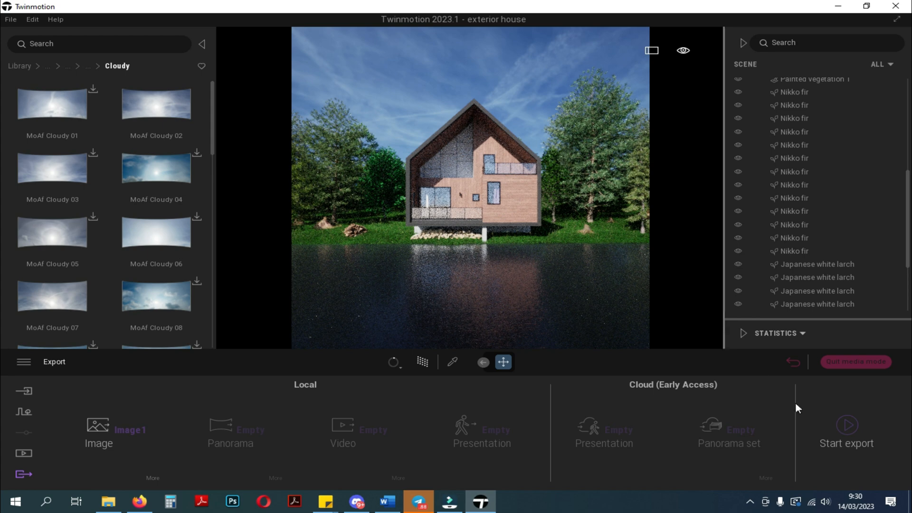
{"action": "left_click", "coordinate": [847, 426]}
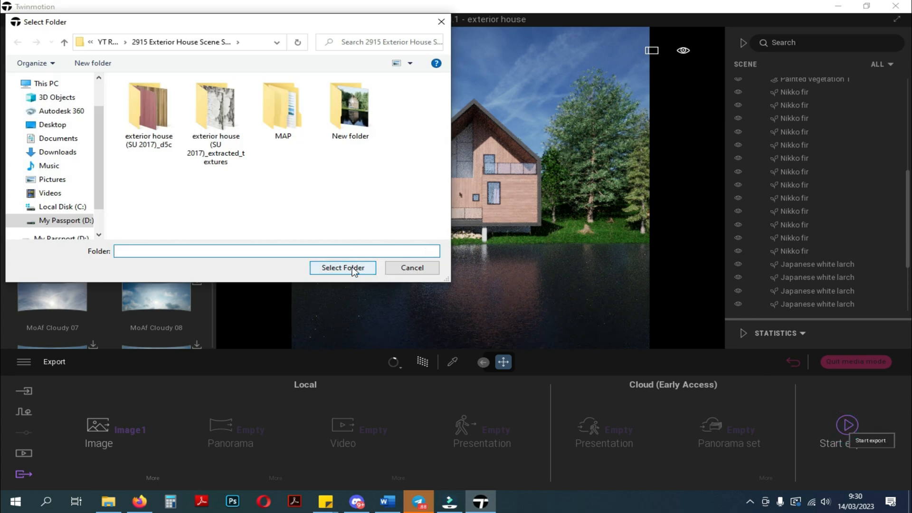
{"action": "left_click", "coordinate": [342, 268]}
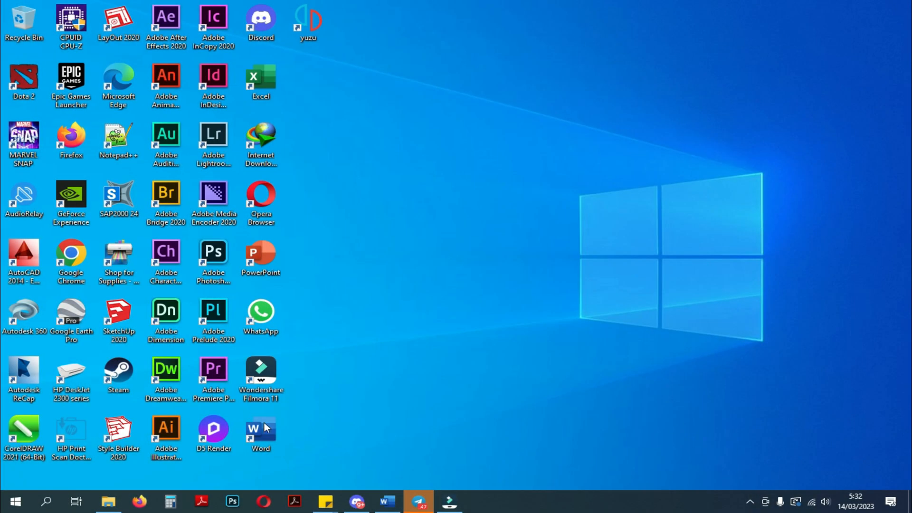
Reopen exterior house (SU 2017).skp from the project folder.
{"action": "left_click", "coordinate": [108, 502]}
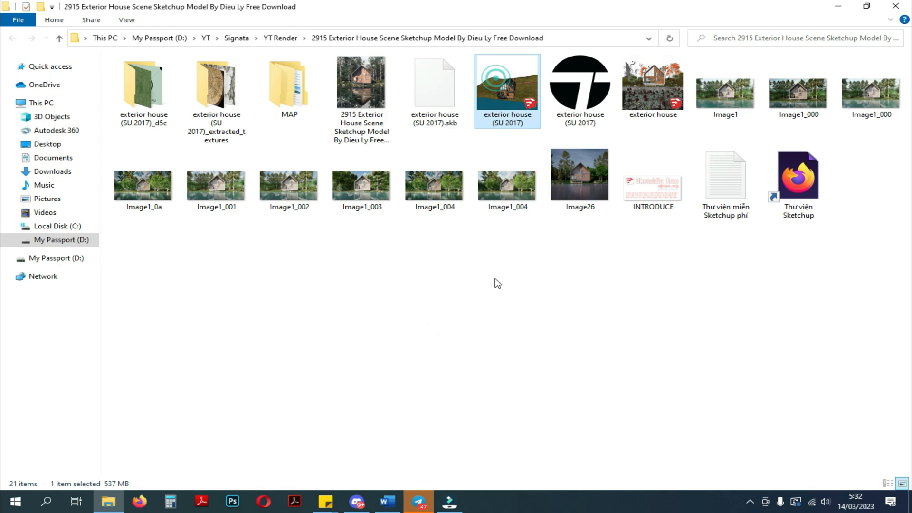
{"action": "double_click", "coordinate": [507, 86]}
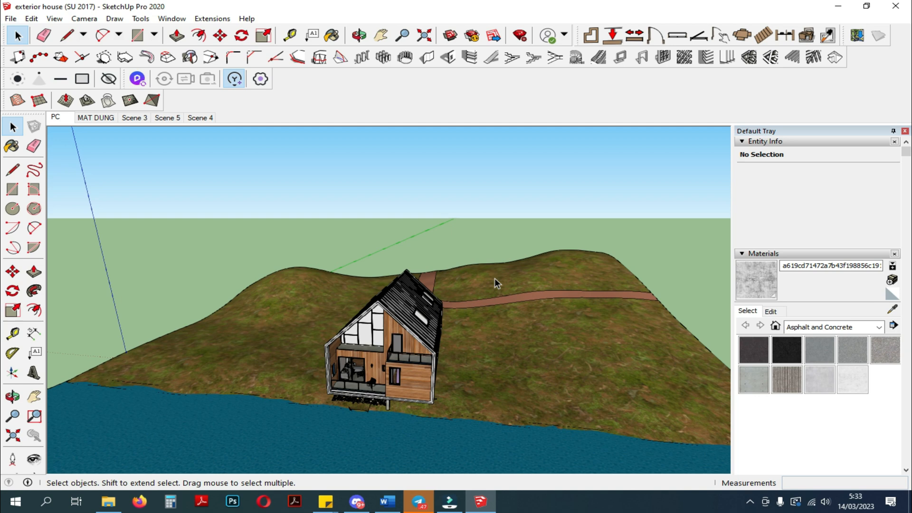
Launch D5 Render from the SketchUp plugin as a new untitled project.
{"action": "left_click", "coordinate": [137, 79]}
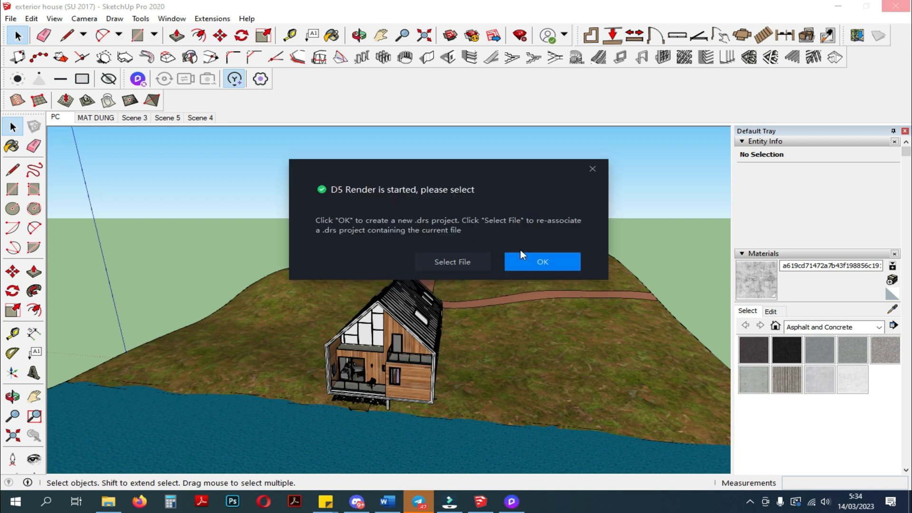
{"action": "left_click", "coordinate": [543, 261]}
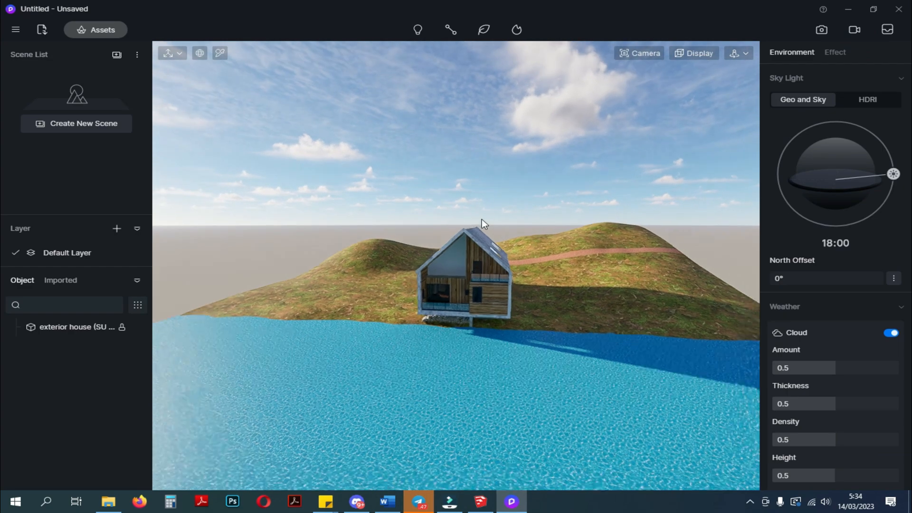
Apply the Basic Material Water to the lake and create Scene 1.
{"action": "left_click", "coordinate": [747, 53]}
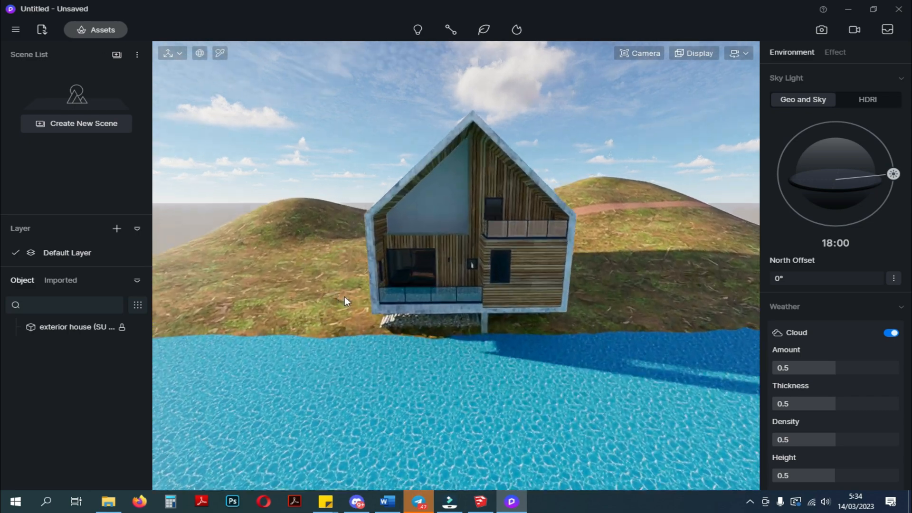
{"action": "left_click", "coordinate": [95, 29]}
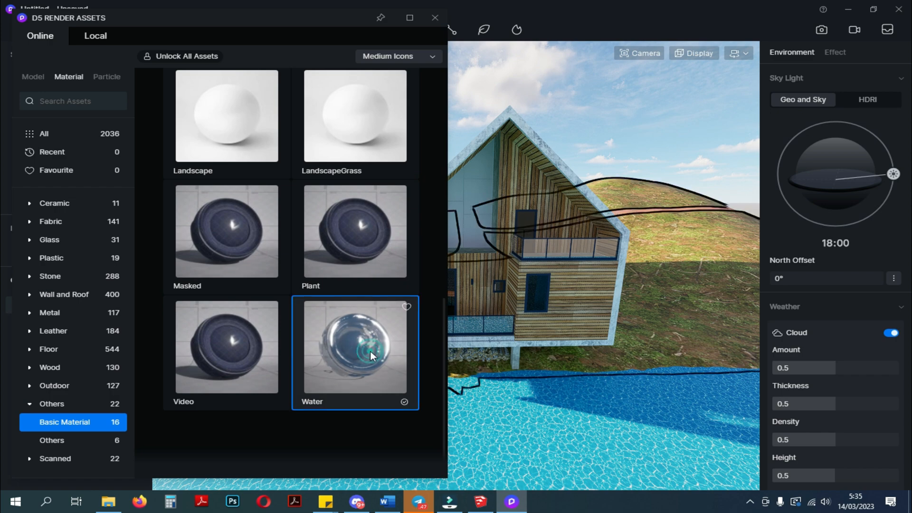
{"action": "double_click", "coordinate": [372, 356]}
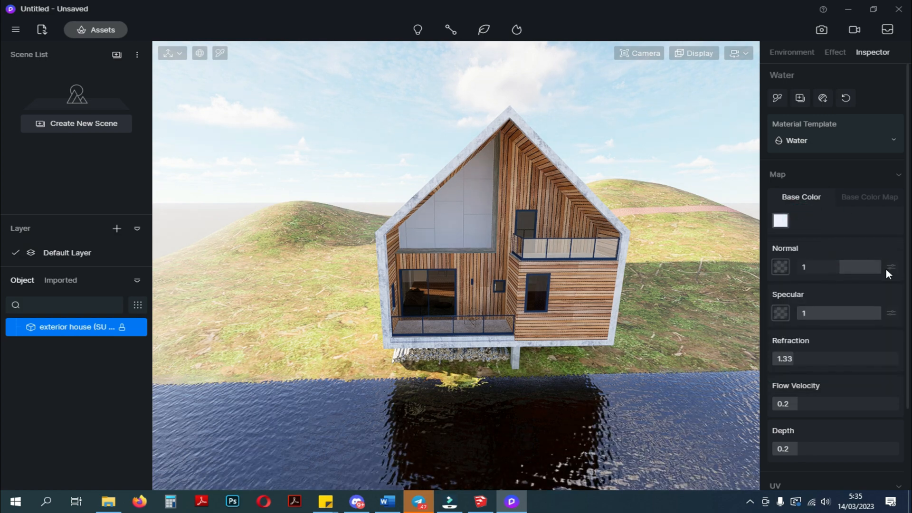
{"action": "left_click_drag", "start_coordinate": [838, 267], "coordinate": [821, 267]}
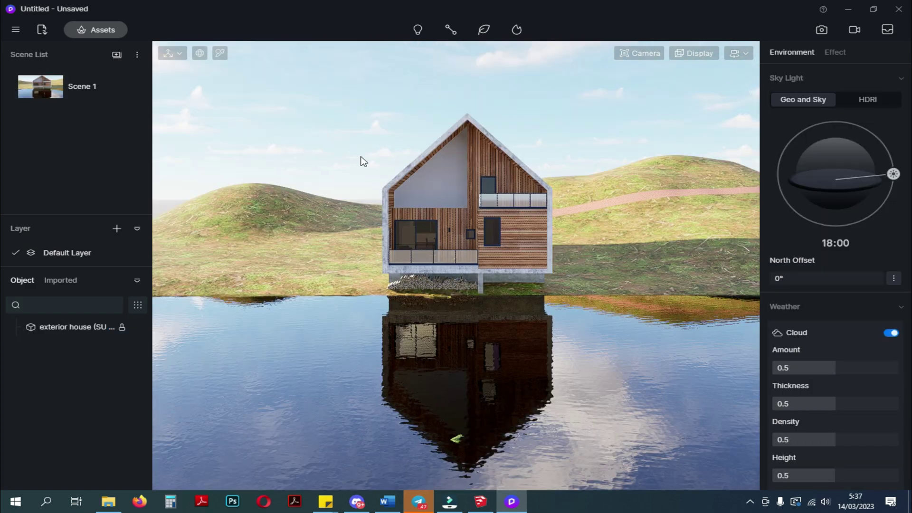
Switch the sky to an HDRI and choose the Light Cloud preset.
{"action": "left_click", "coordinate": [870, 100]}
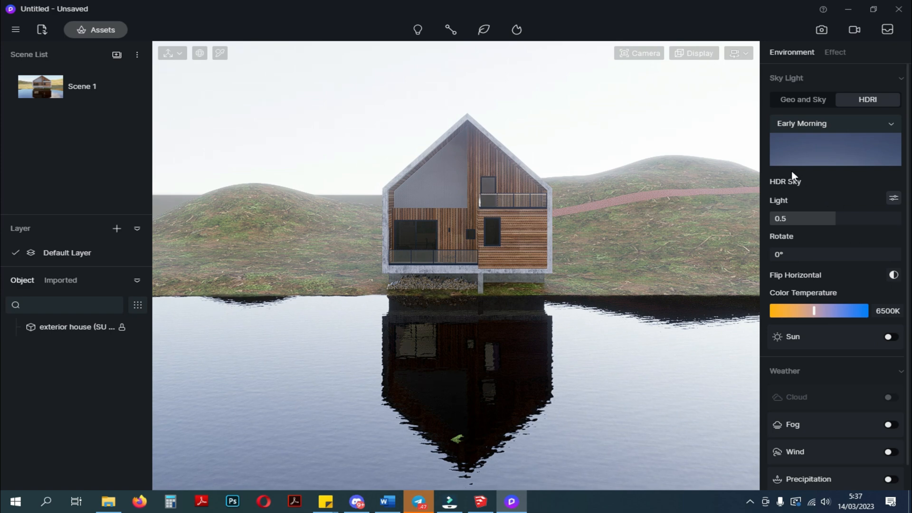
{"action": "left_click", "coordinate": [836, 124]}
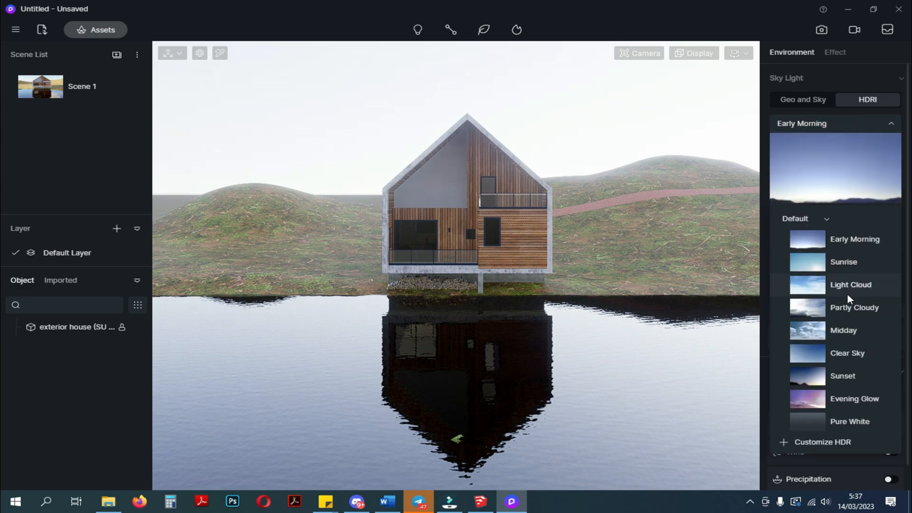
{"action": "left_click", "coordinate": [855, 308]}
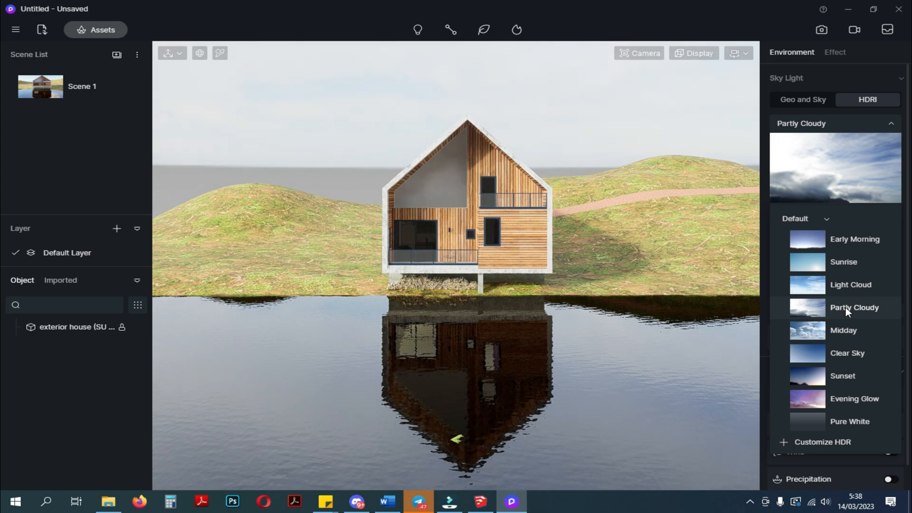
{"action": "left_click", "coordinate": [844, 330]}
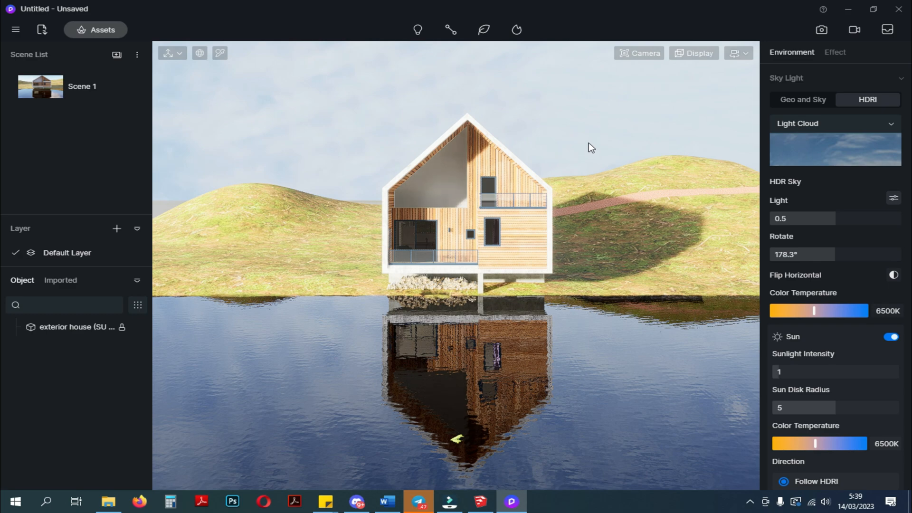
Turn on sunlight and set the HDRI colour temperature to about 6950K.
{"action": "left_click", "coordinate": [891, 337]}
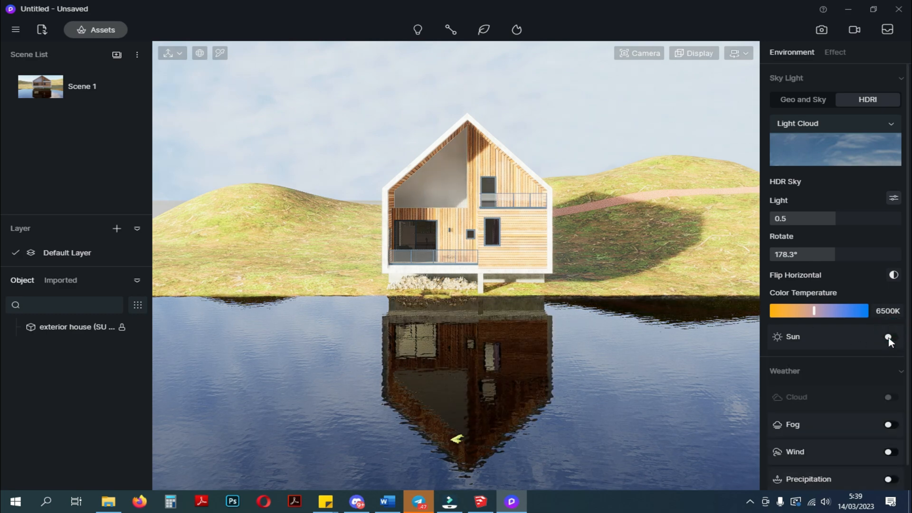
{"action": "left_click", "coordinate": [889, 336]}
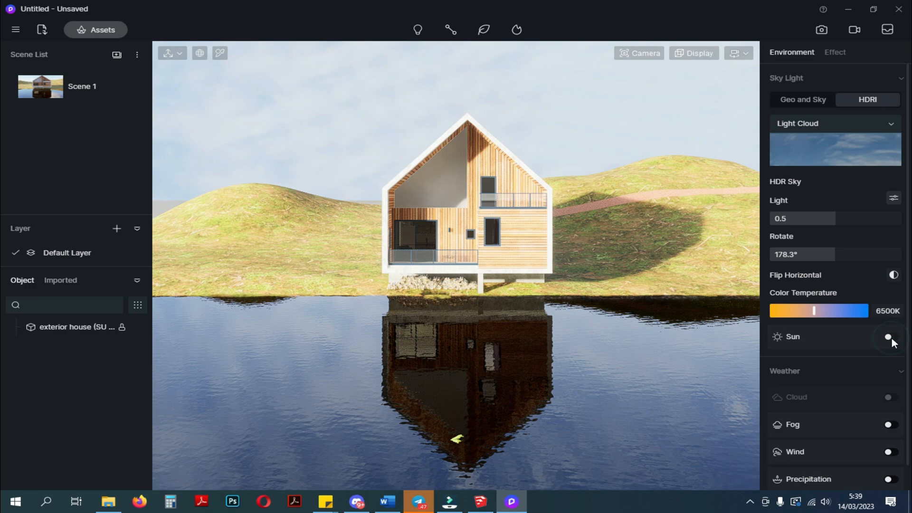
{"action": "left_click", "coordinate": [891, 337]}
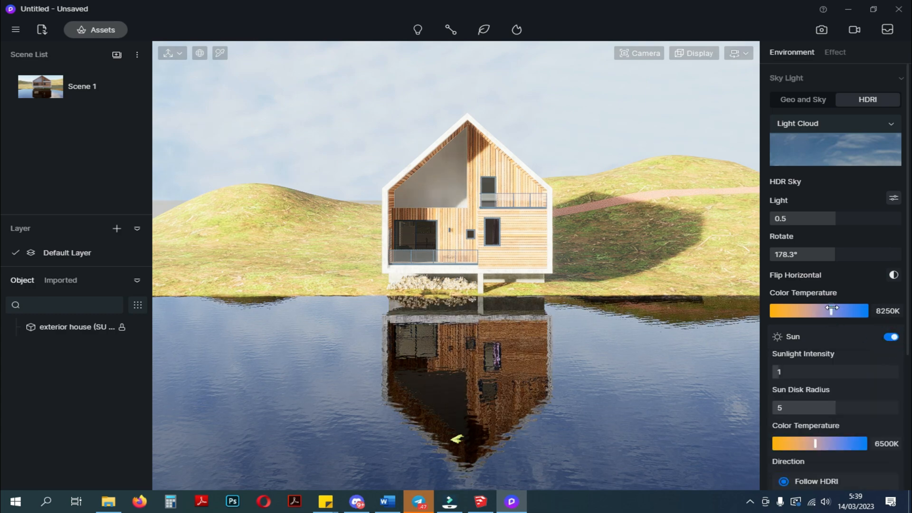
{"action": "left_click_drag", "start_coordinate": [831, 311], "coordinate": [817, 311]}
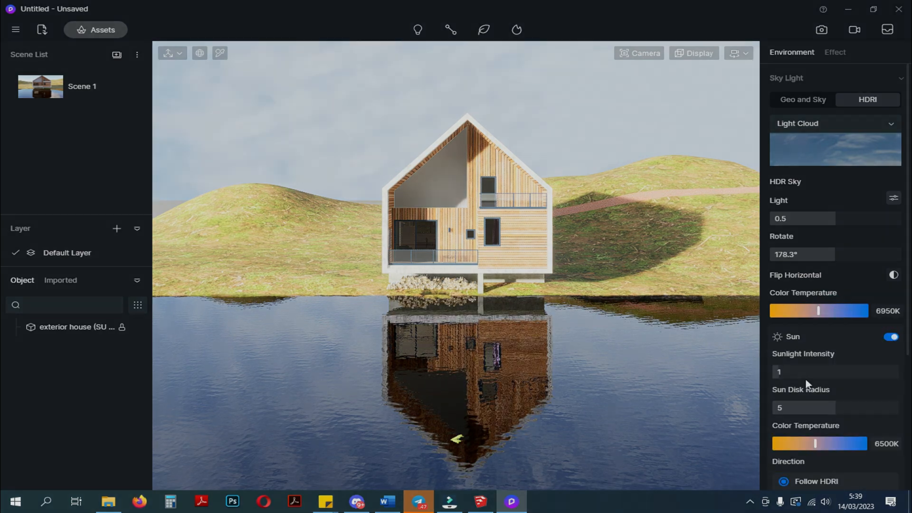
{"action": "left_click", "coordinate": [803, 100]}
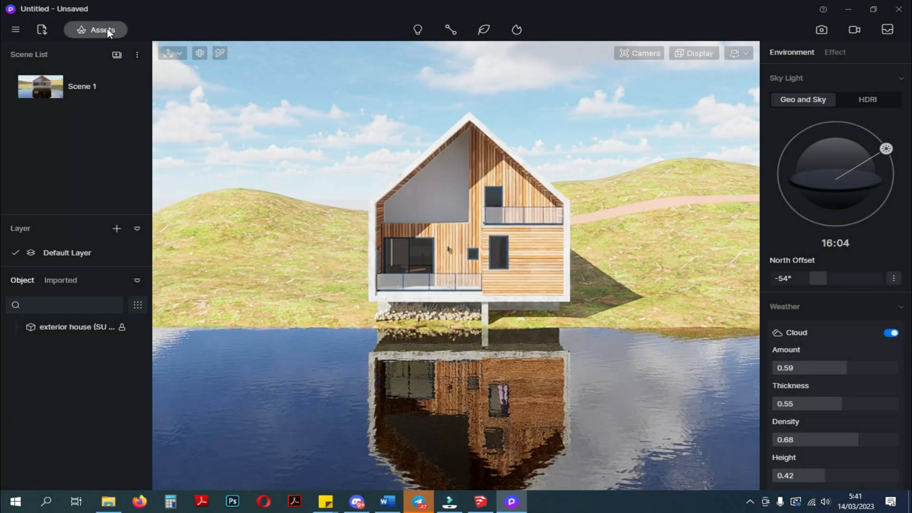
Apply Grassland01 to the hillside and Lightweight Concrete to the white frame.
{"action": "left_click", "coordinate": [95, 30]}
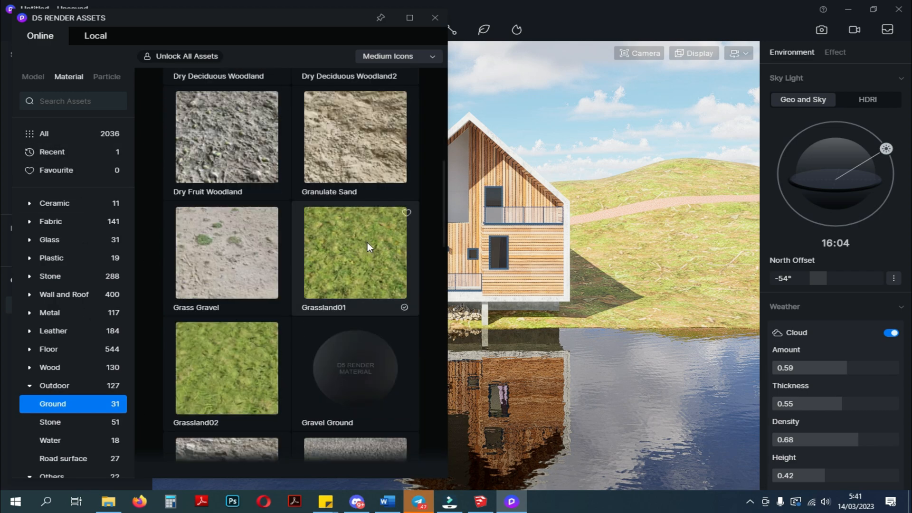
{"action": "left_click", "coordinate": [355, 252]}
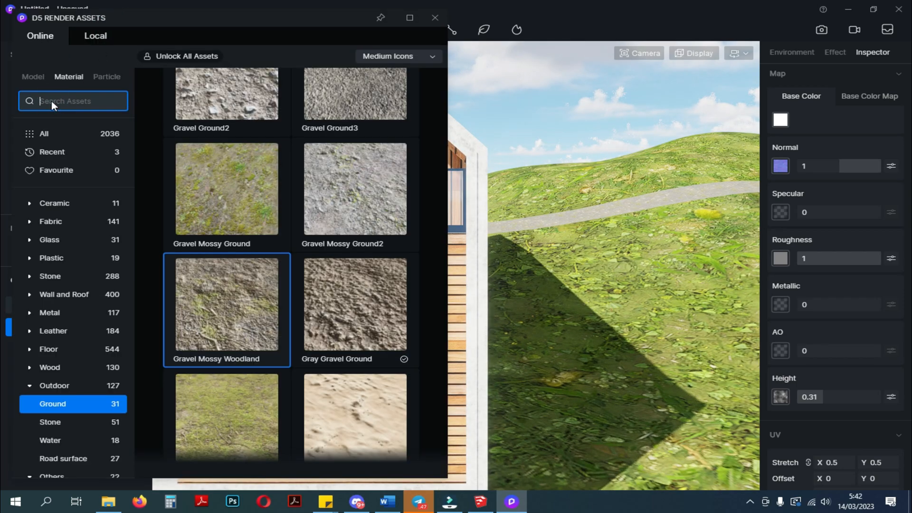
{"action": "type", "text": "concrete"}
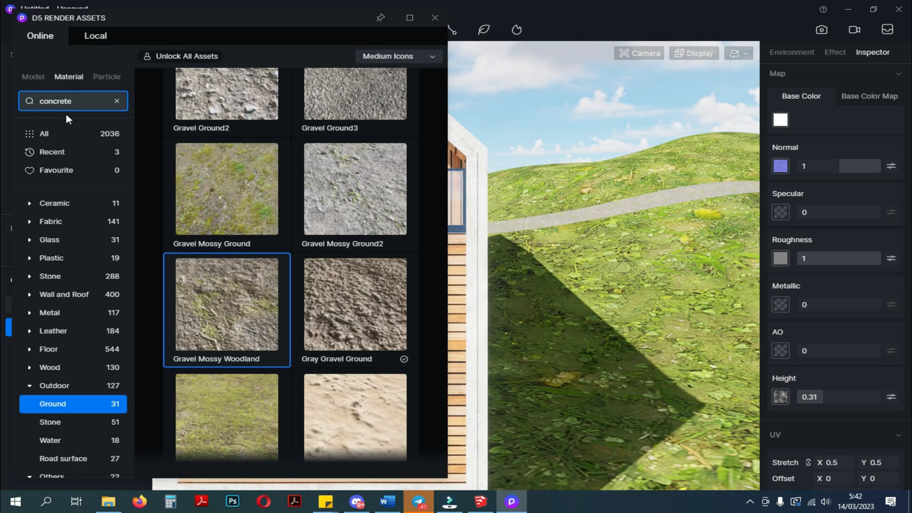
{"action": "left_click", "coordinate": [44, 134]}
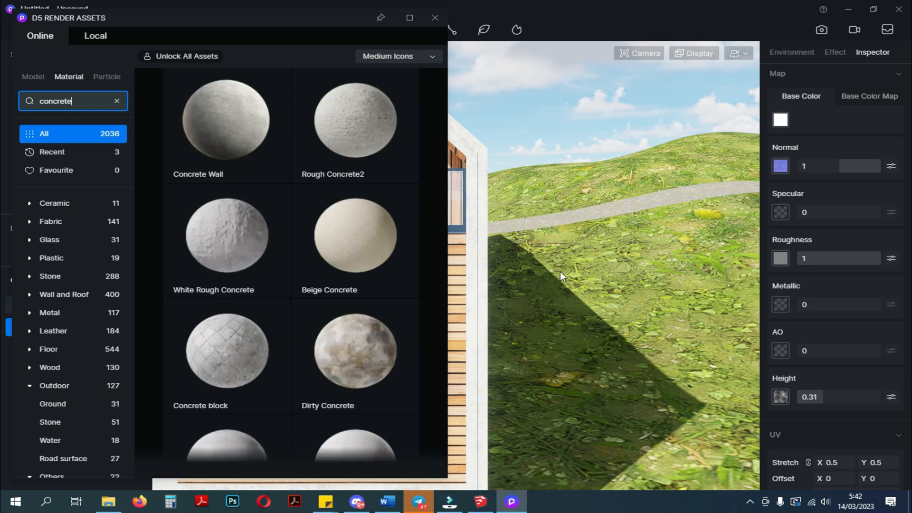
{"action": "mouse_move", "coordinate": [521, 267]}
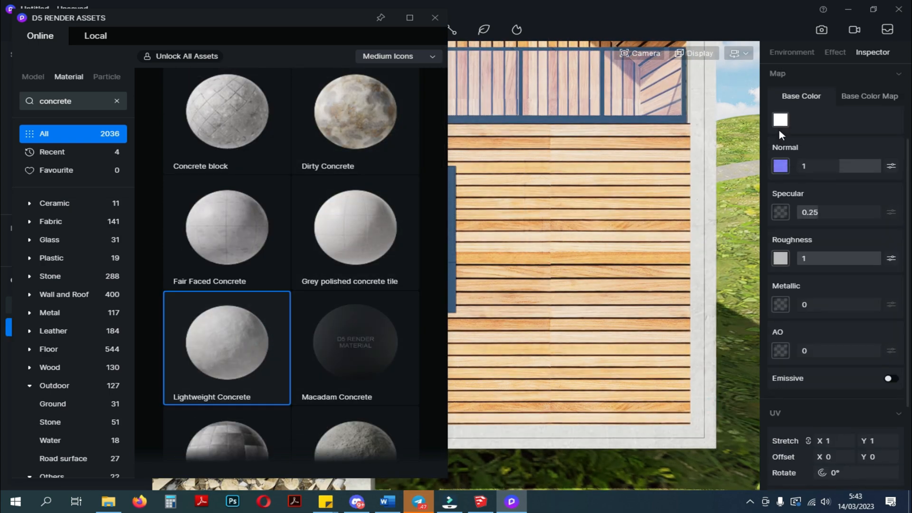
{"action": "left_click", "coordinate": [484, 29]}
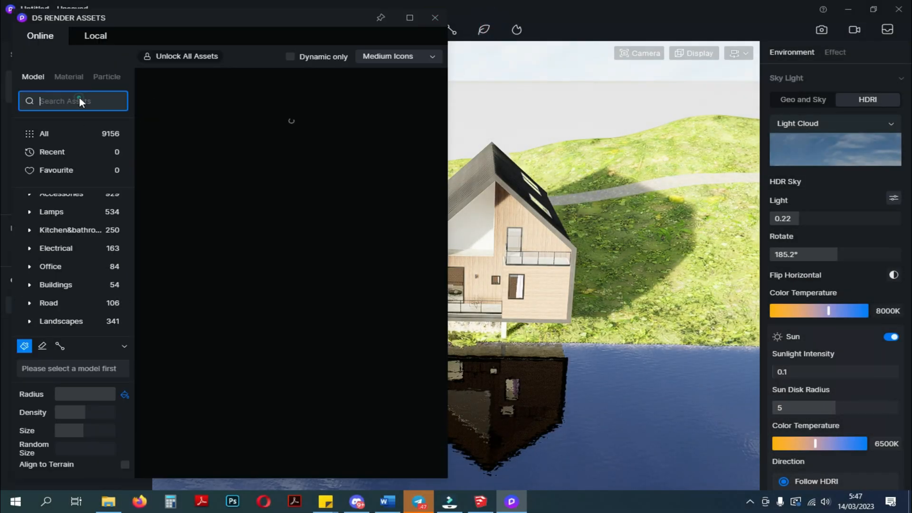
Search 'grass' models, download Grass02 Cluster and add Grass04 Cluster to the scatter.
{"action": "type", "text": "grass"}
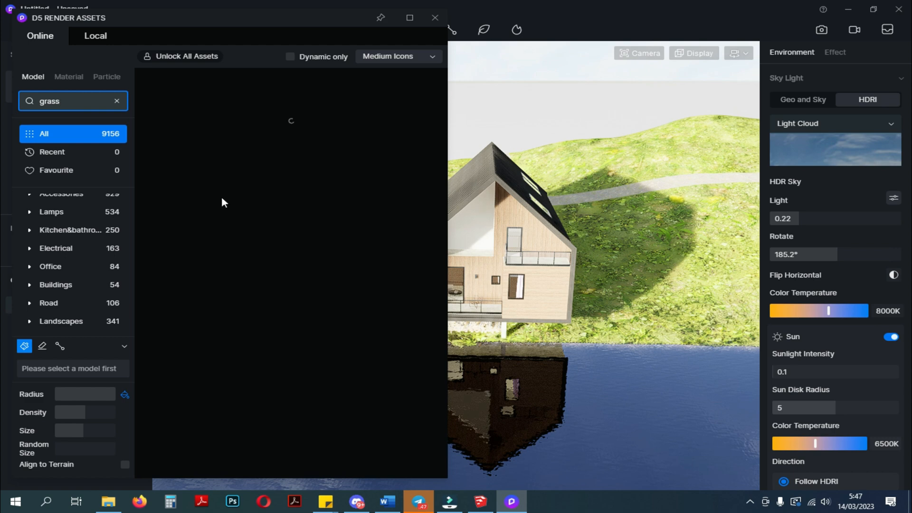
{"action": "mouse_move", "coordinate": [278, 216]}
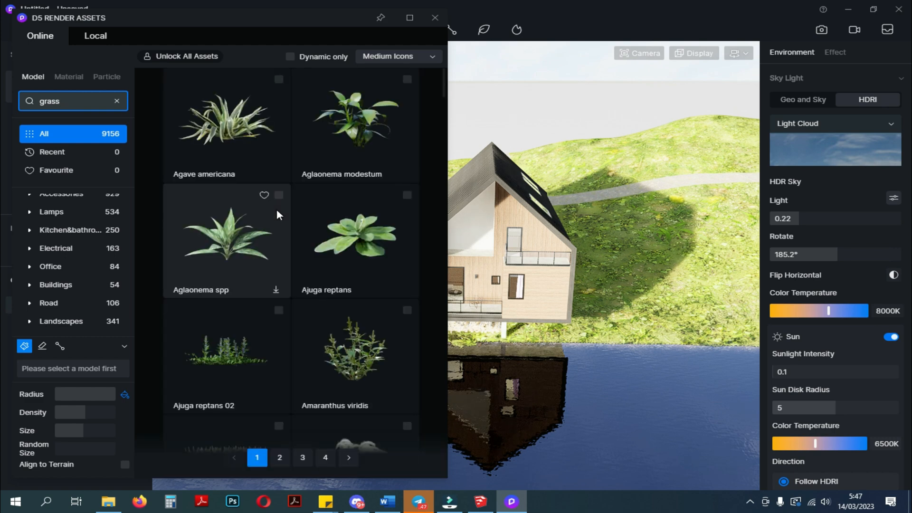
{"action": "scroll", "scroll_direction": "down", "scroll_amount": 3}
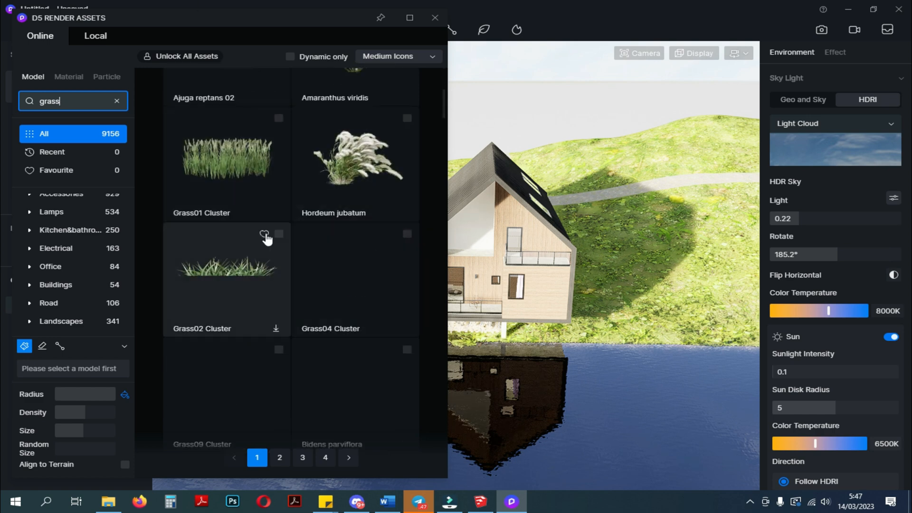
{"action": "left_click", "coordinate": [227, 334]}
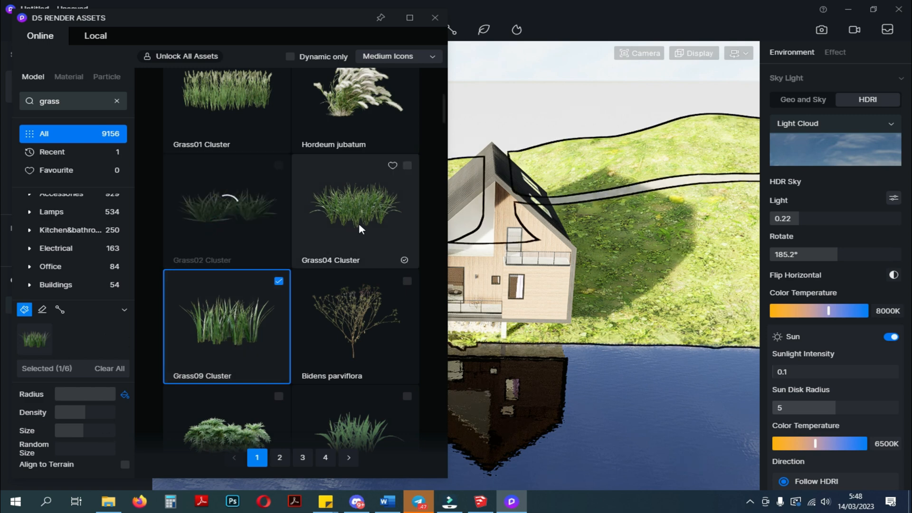
{"action": "left_click", "coordinate": [354, 212]}
{"action": "type", "text": "tree"}
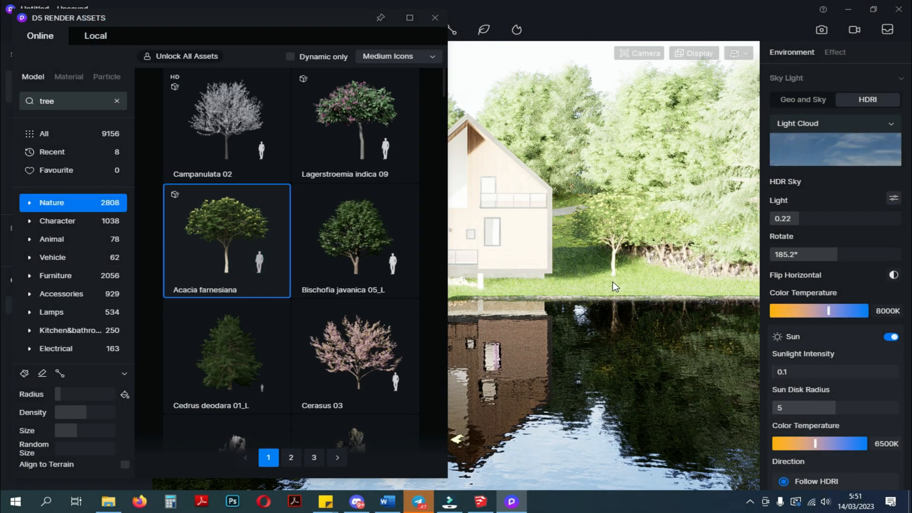
Place an Acacia farnesiana and two Bischofia javanica trees around the lawn.
{"action": "left_click", "coordinate": [587, 263]}
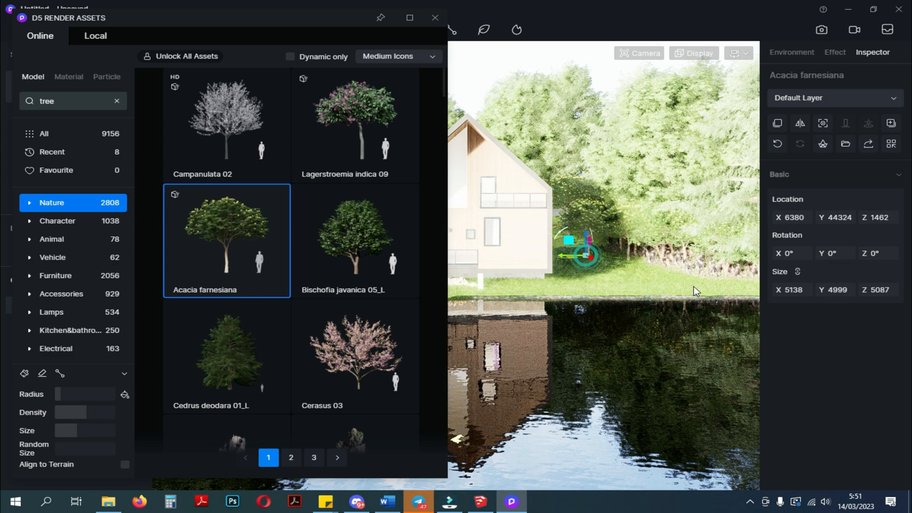
{"action": "left_click", "coordinate": [355, 240]}
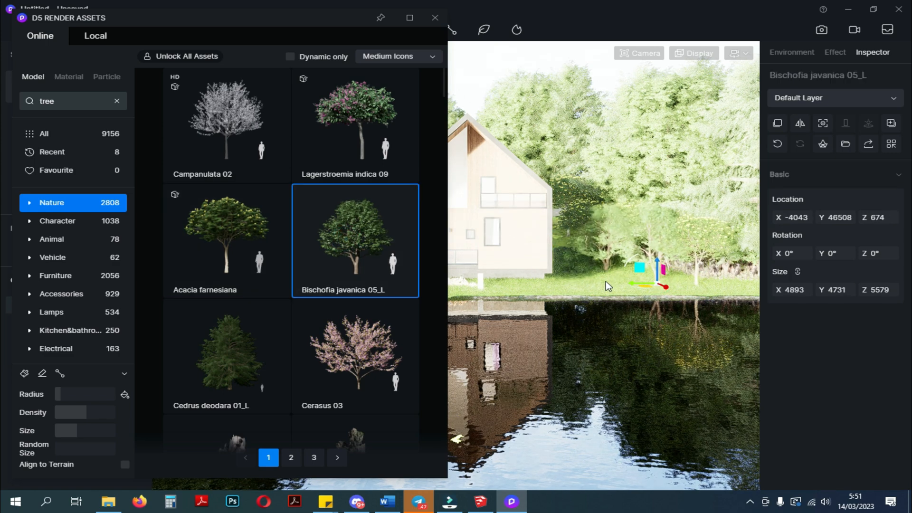
{"action": "left_click", "coordinate": [835, 52]}
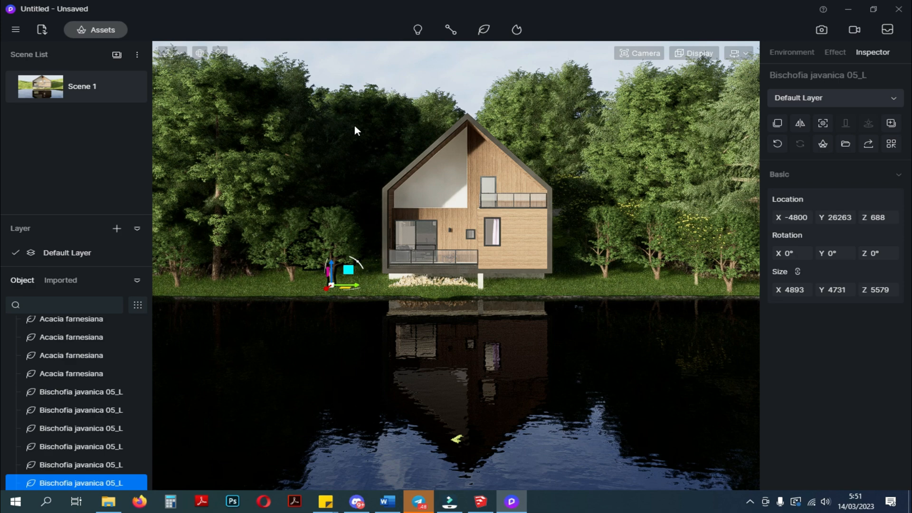
{"action": "mouse_move", "coordinate": [642, 326]}
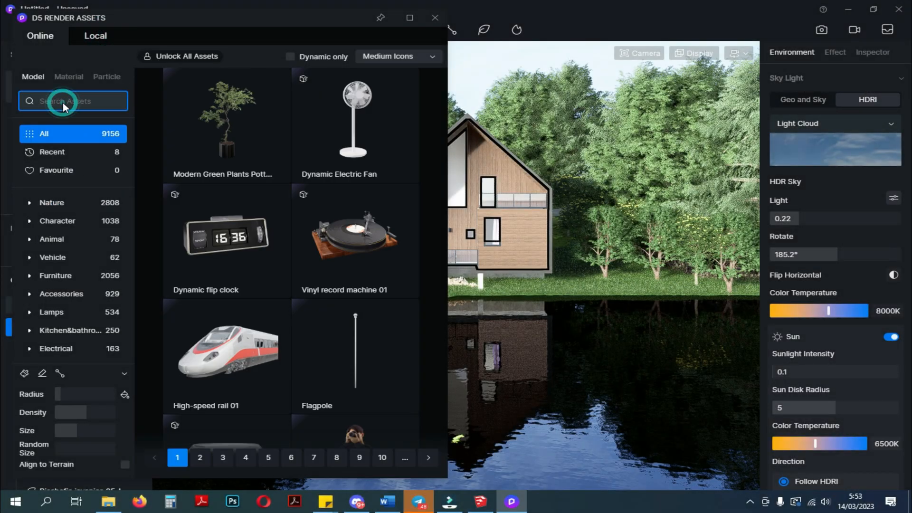
Search 'rocks' and place Rock 02 stones along the lake shore.
{"action": "type", "text": "rocks"}
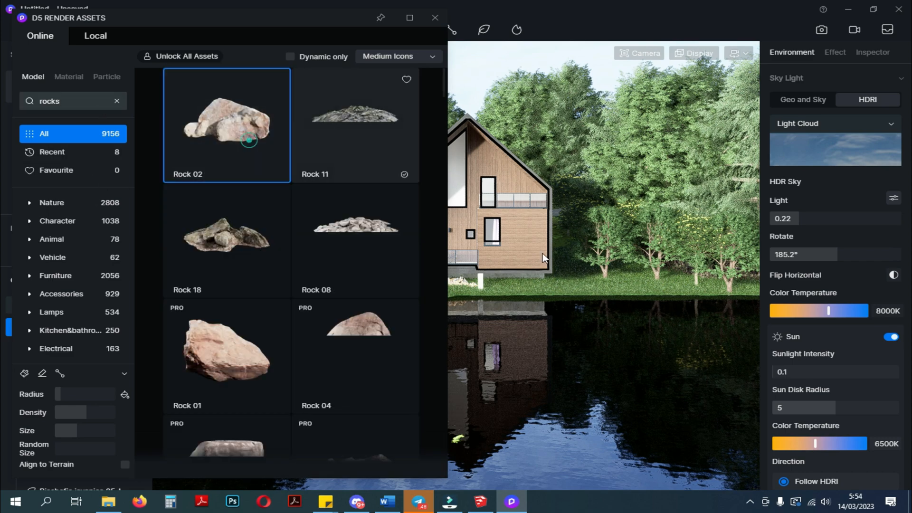
{"action": "left_click", "coordinate": [584, 289]}
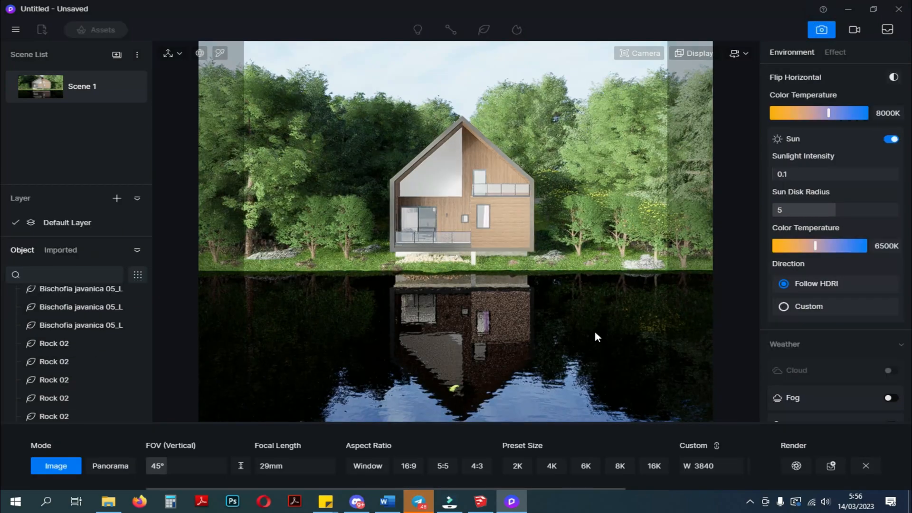
Set a 5:5 aspect ratio with width 3840, then save and start the PNG render.
{"action": "left_click", "coordinate": [443, 466]}
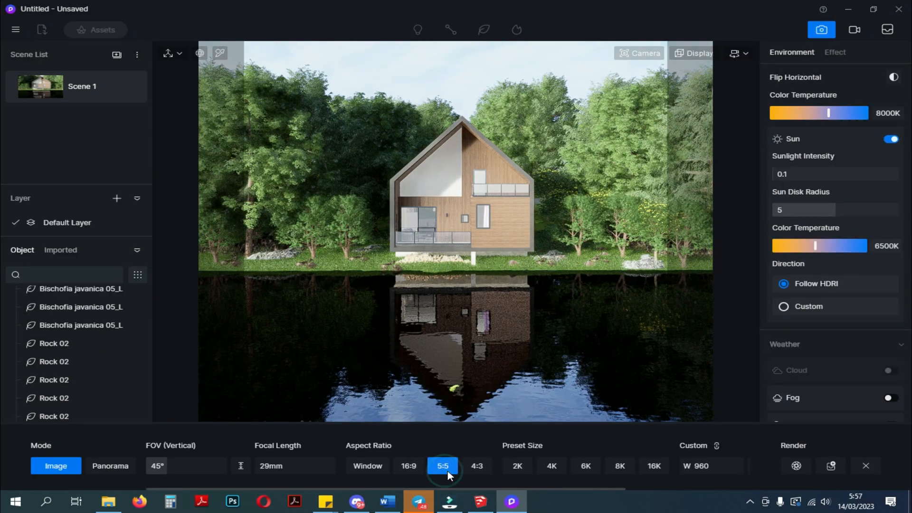
{"action": "left_click", "coordinate": [711, 466]}
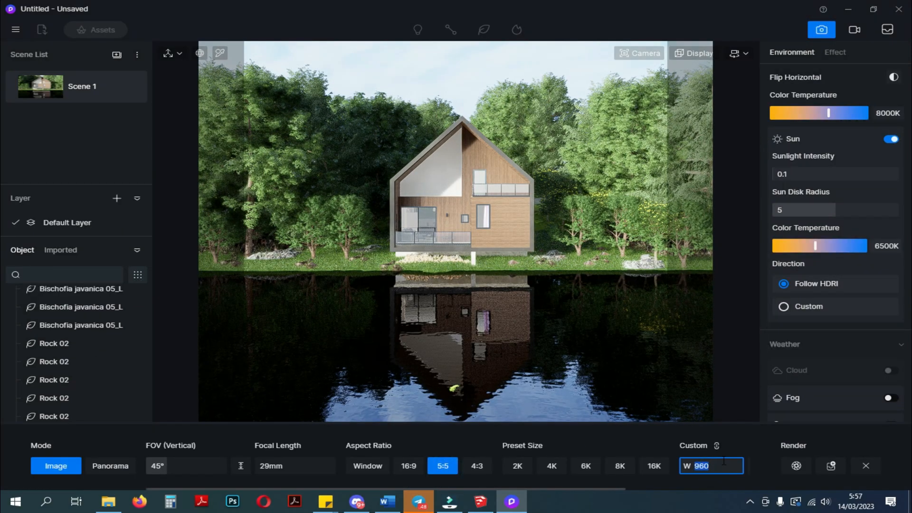
{"action": "type", "text": "3840"}
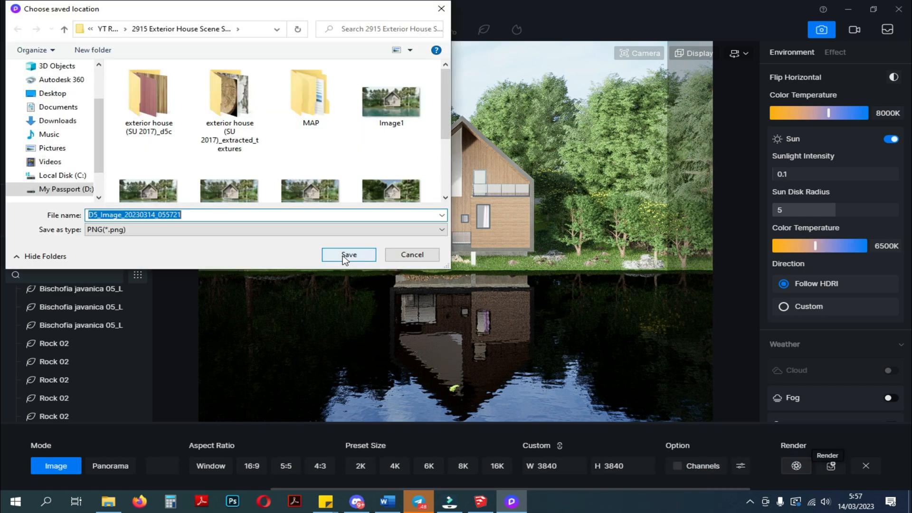
{"action": "left_click", "coordinate": [348, 255]}
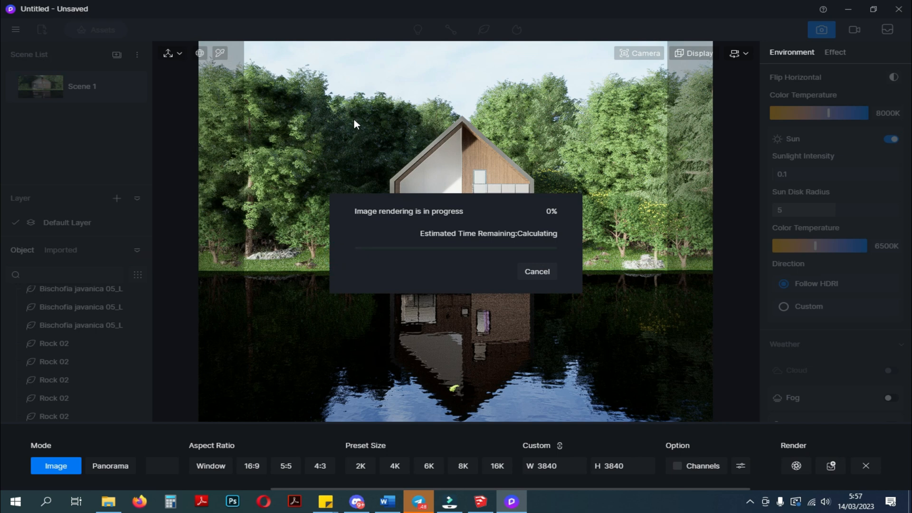